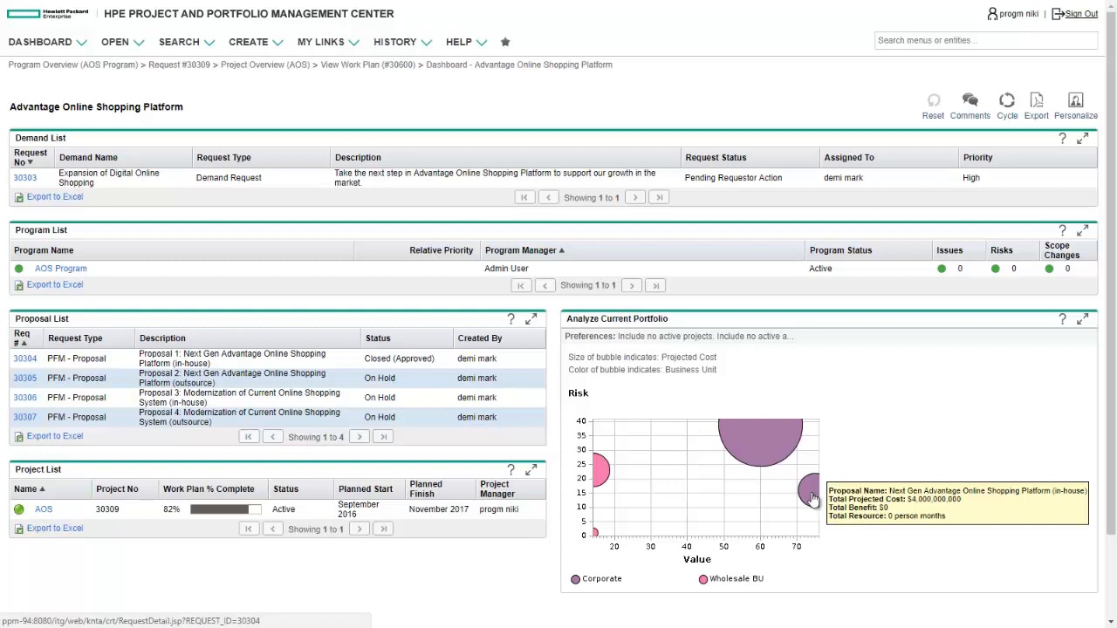
mouse_move(531, 358)
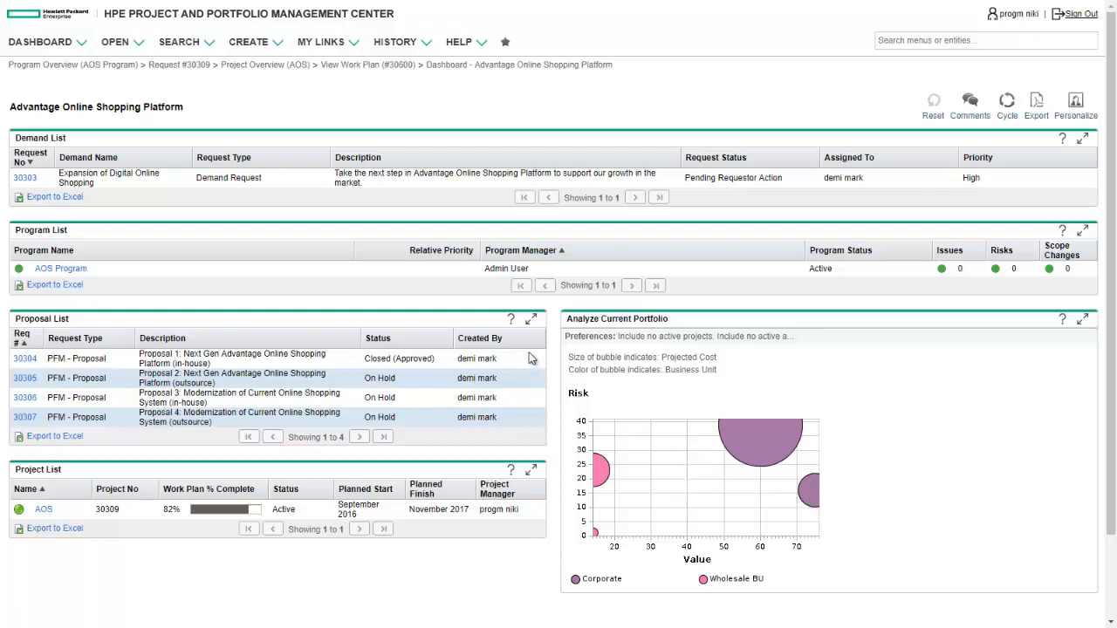
Step: Open the AOS Program overview from the Program List and then its AOS project 30309
click(62, 268)
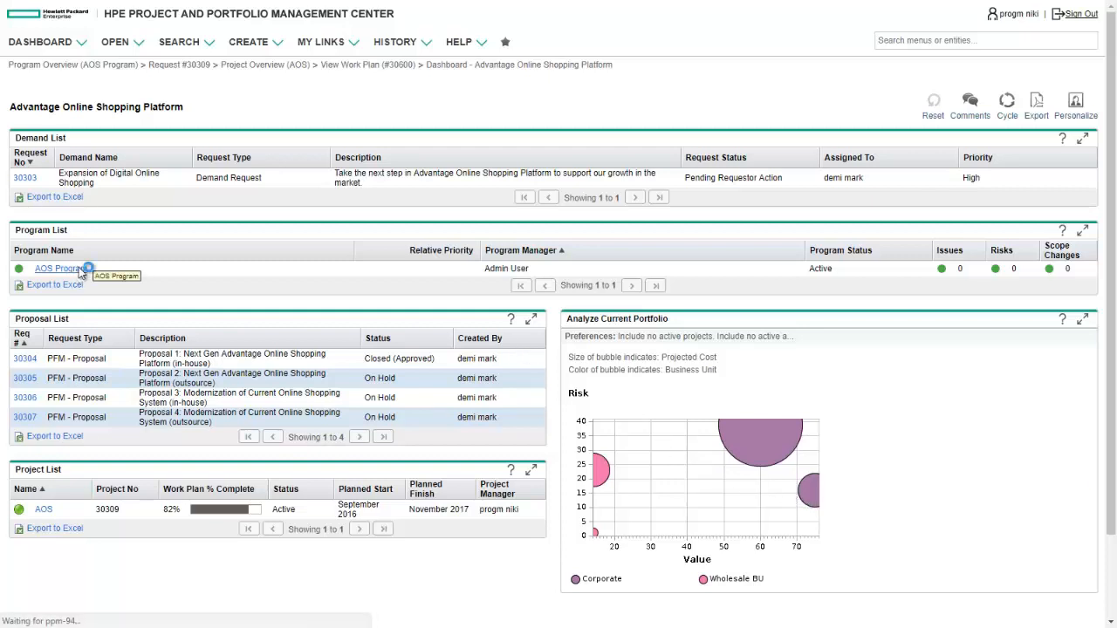
click(52, 268)
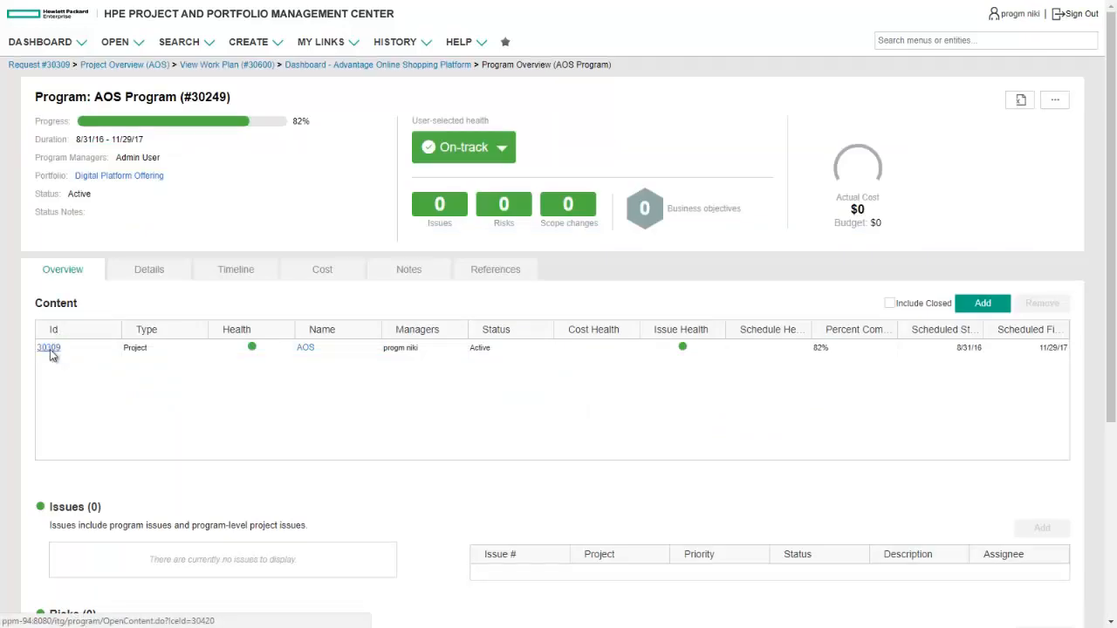
click(48, 348)
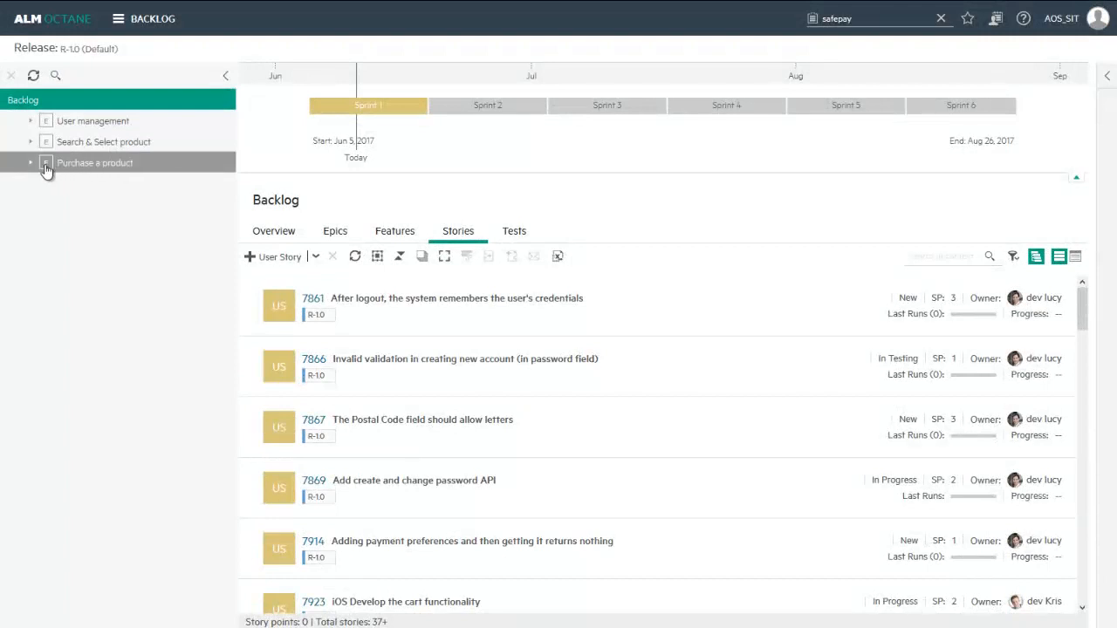
Step: Expand Purchase a product to the SafePay (PayPal) Service support feature and open user story 10007
click(95, 162)
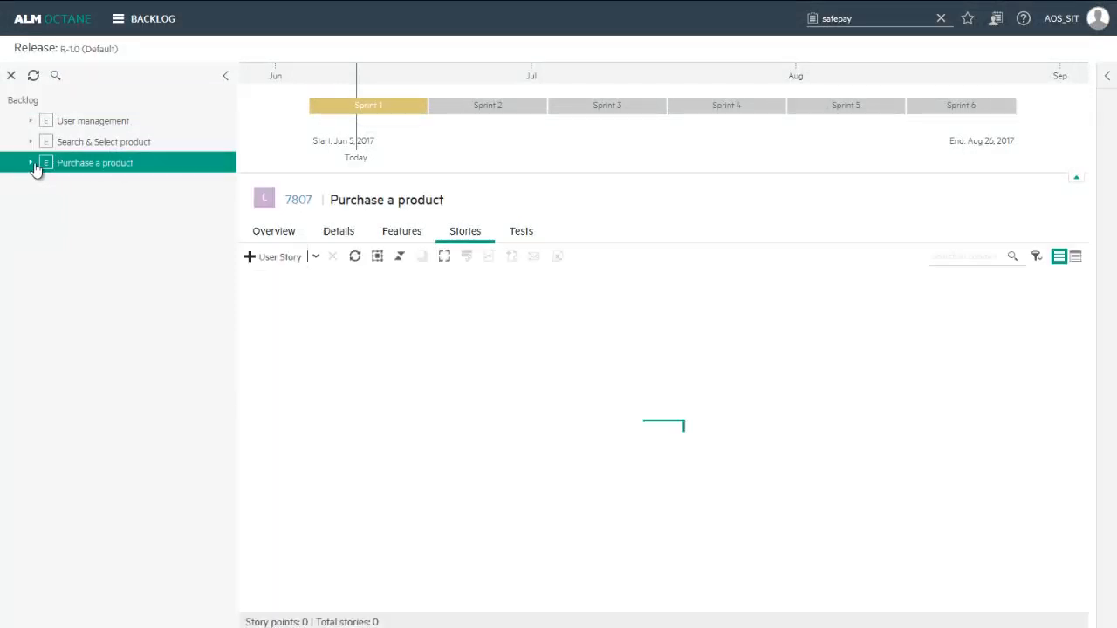
click(30, 163)
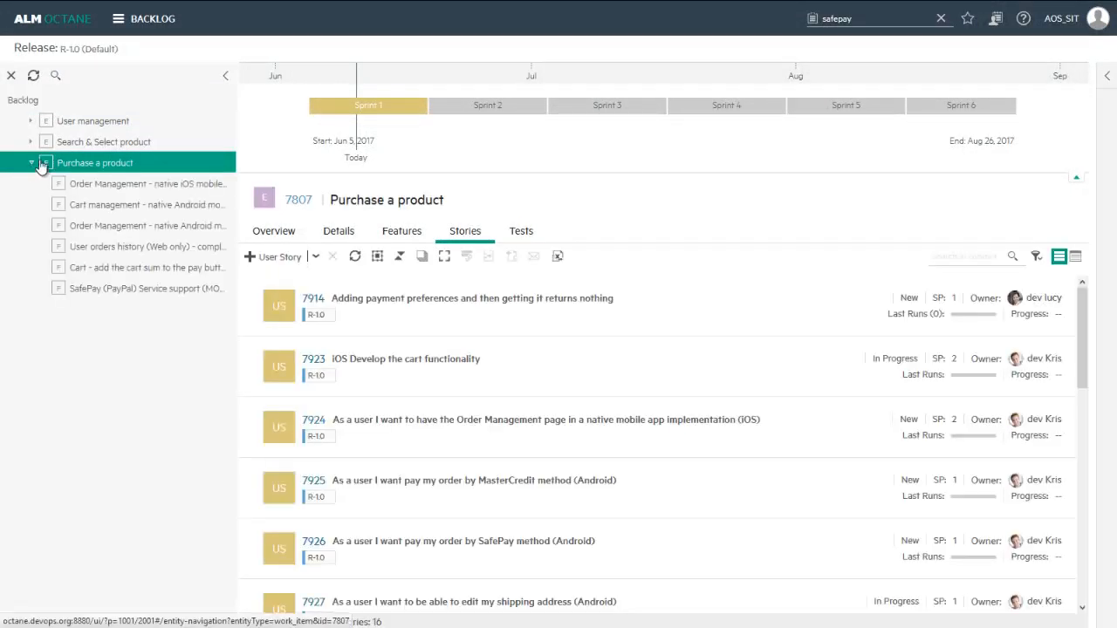
click(149, 288)
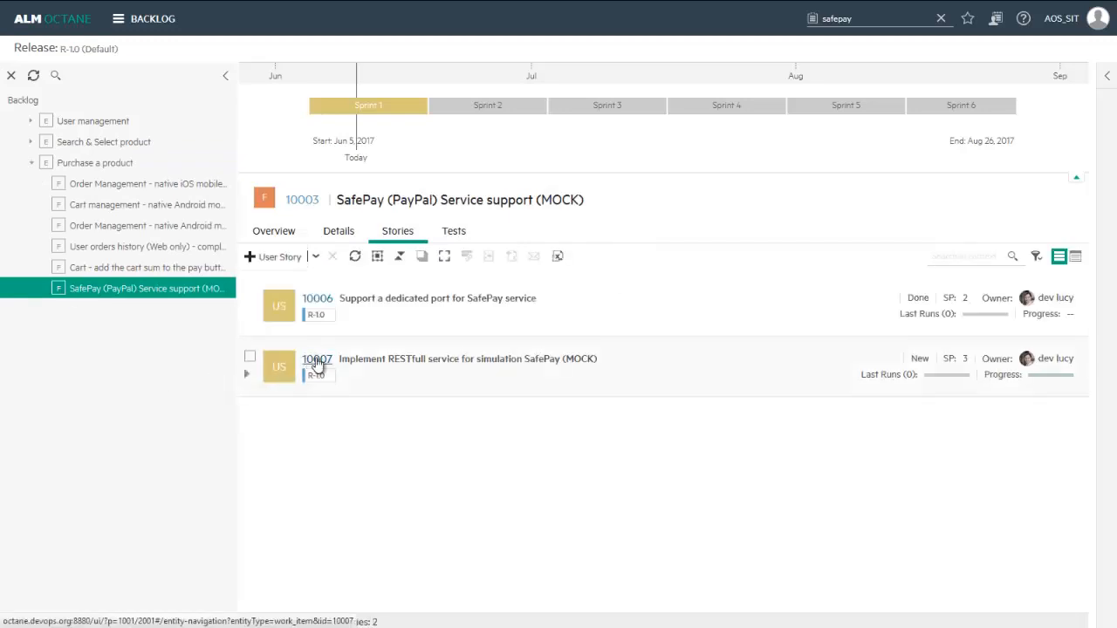
click(317, 359)
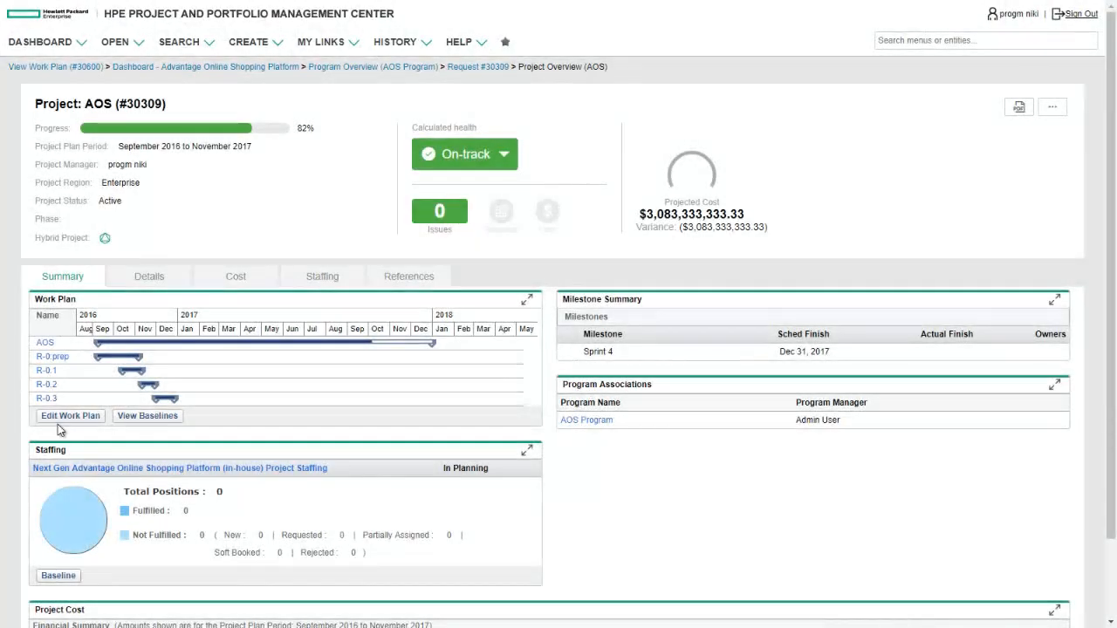
Step: Open the AOS project's work plan and expand the R-1.0 release
click(70, 415)
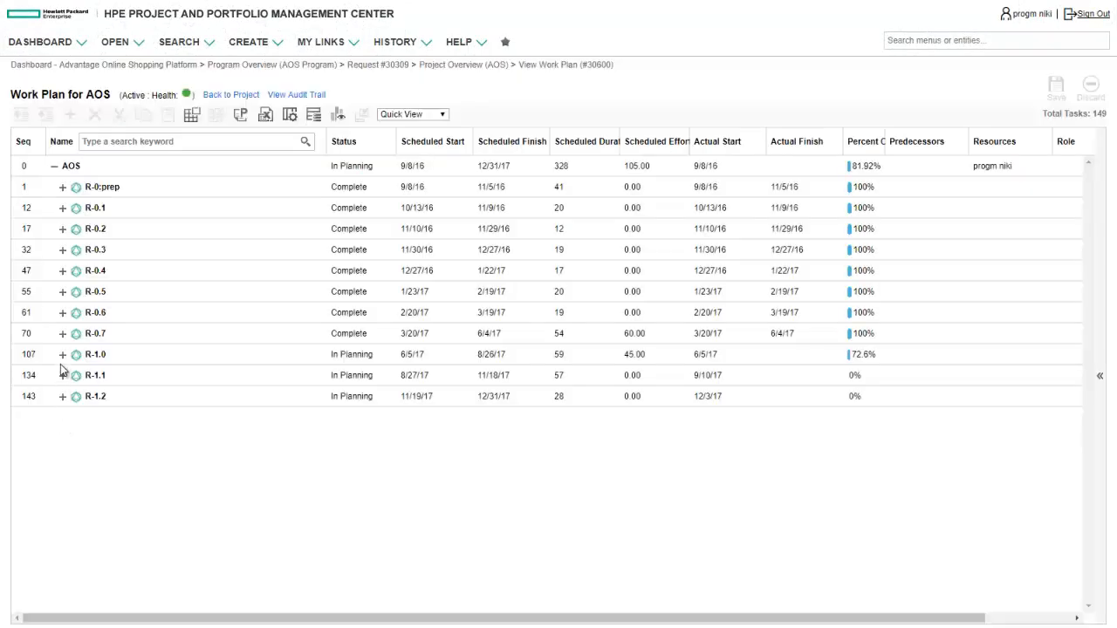
click(62, 354)
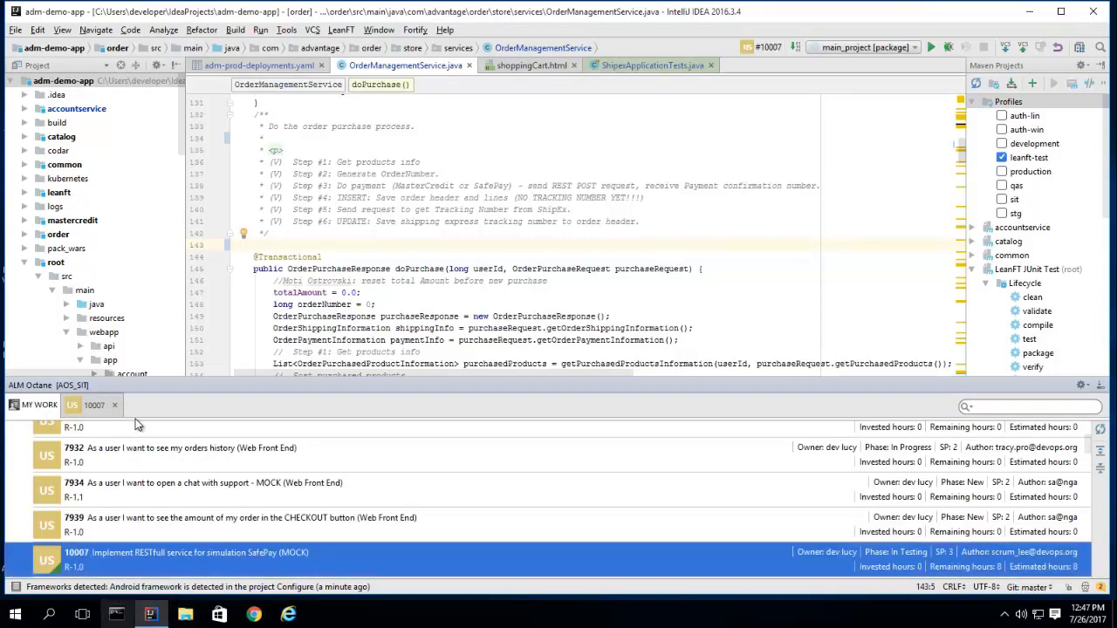
mouse_move(116, 614)
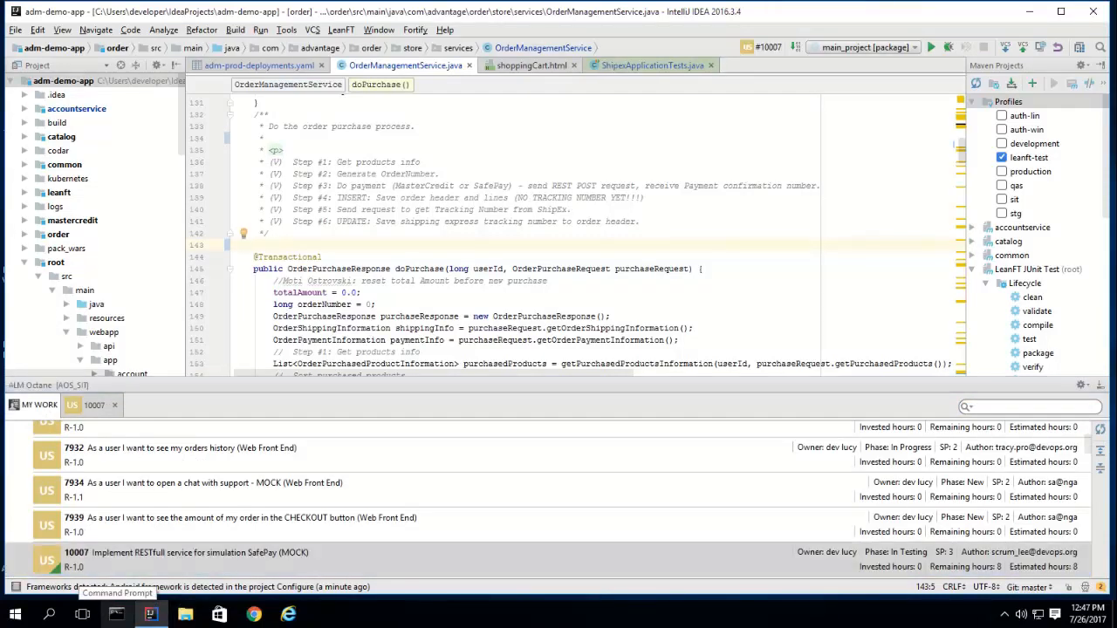
Step: Add the comment '// This completes the SafePay module' above doPurchase and run the leanft test configuration
text(// This completes)
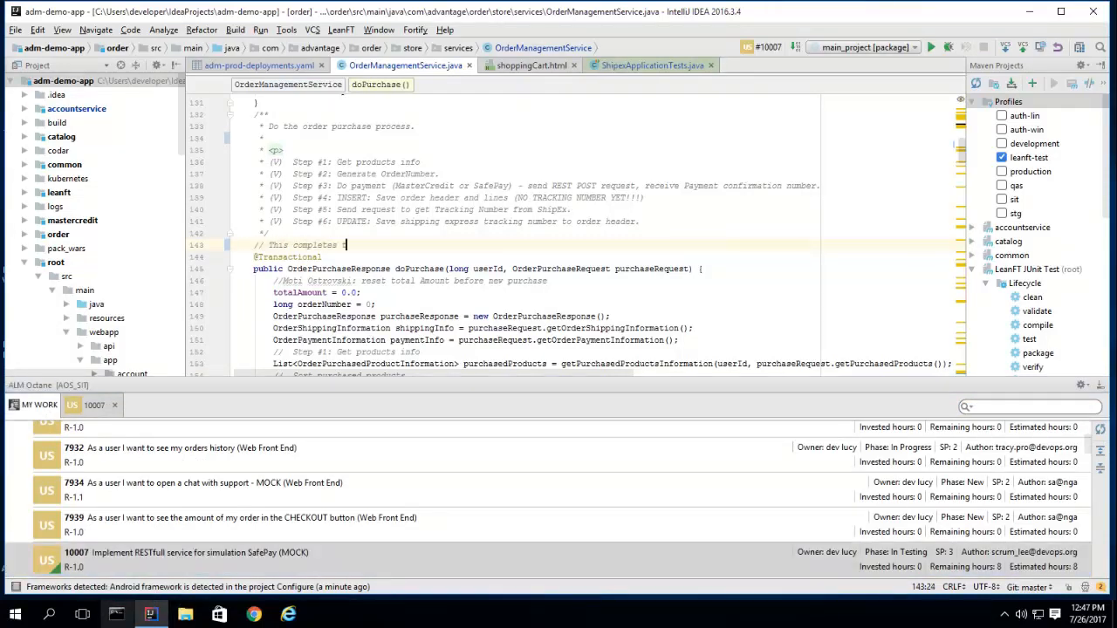
text(the SafePay module)
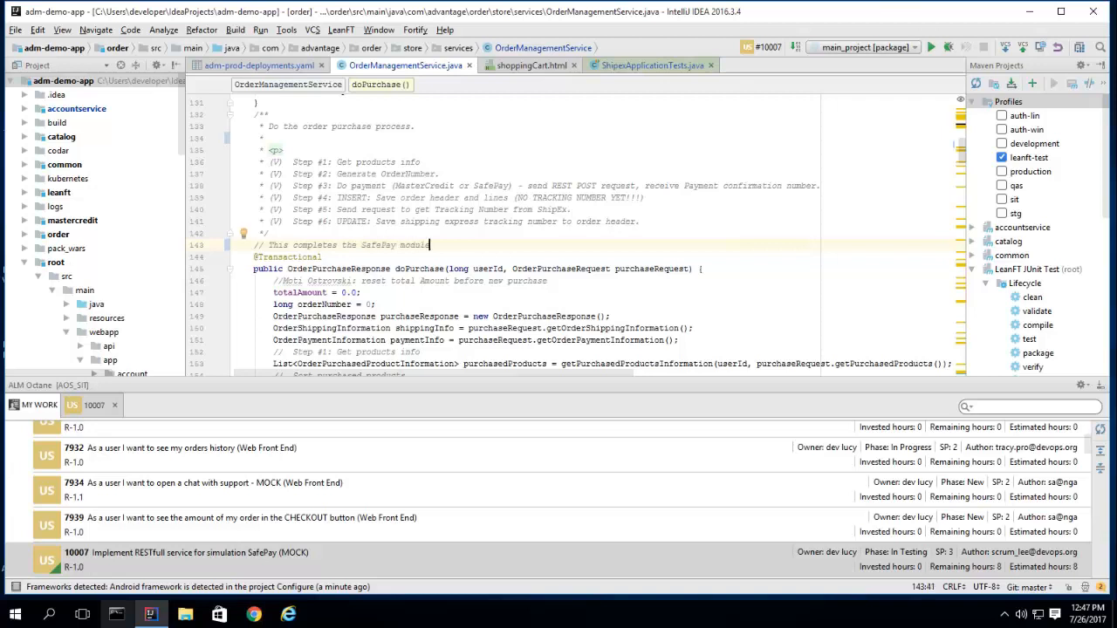
click(930, 47)
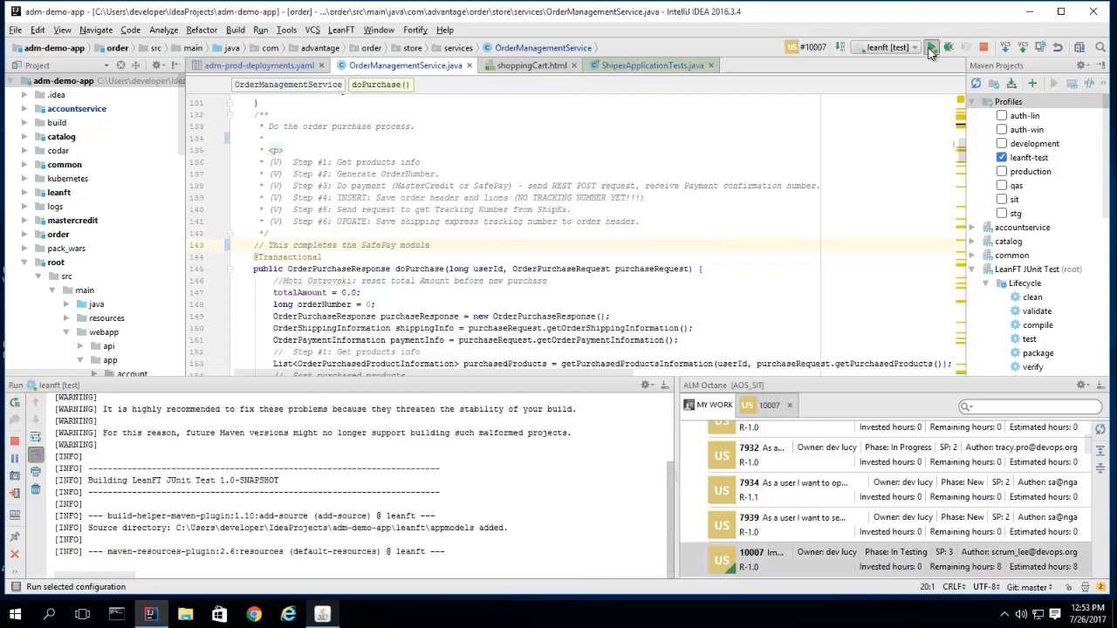
click(931, 47)
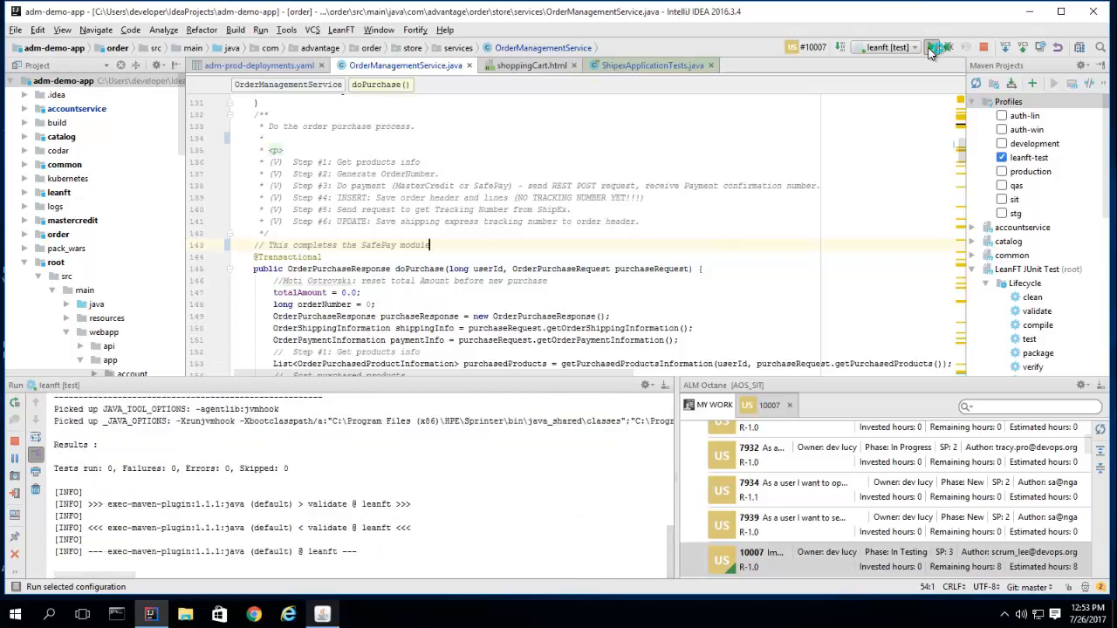
click(253, 614)
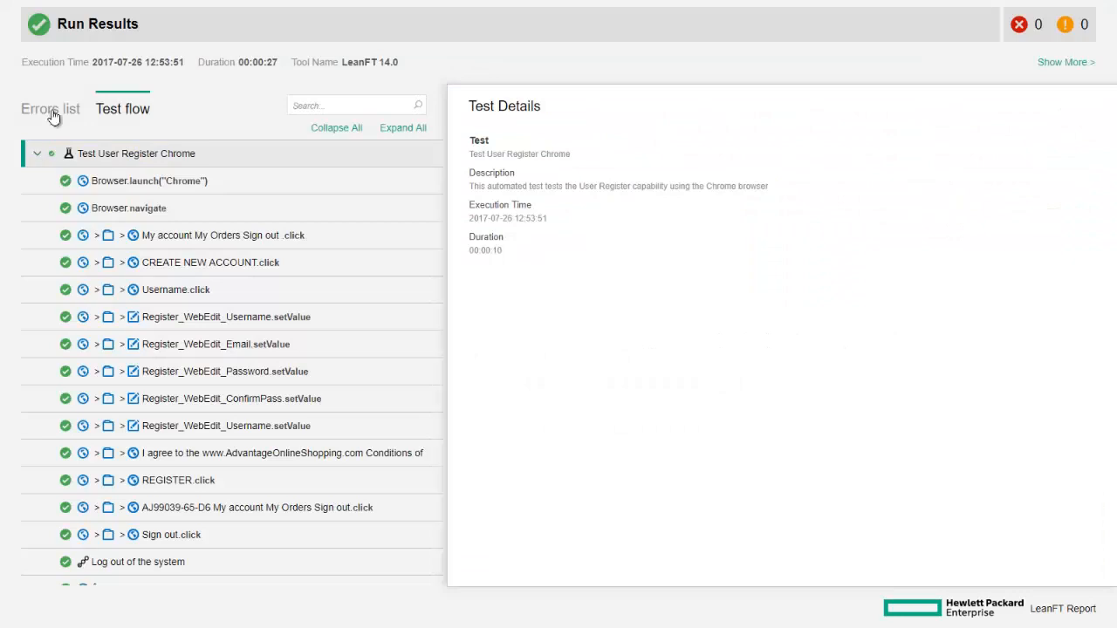
Step: Show the Errors list in the LeanFT run results
click(50, 108)
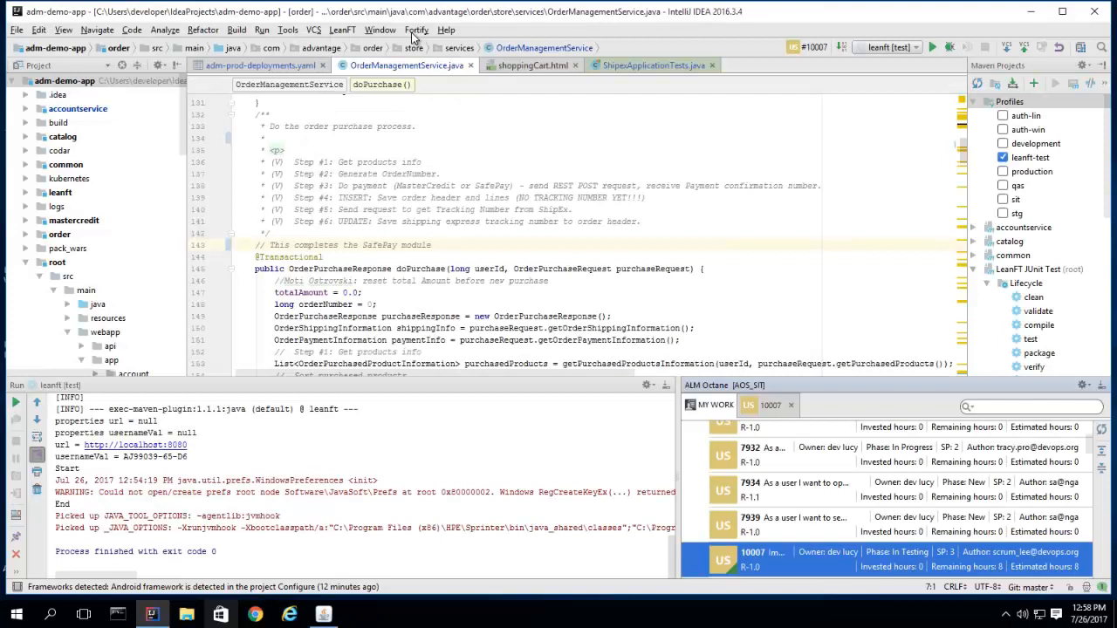
Step: Start a Fortify Analyze Project scan of adm-demo-app
click(416, 28)
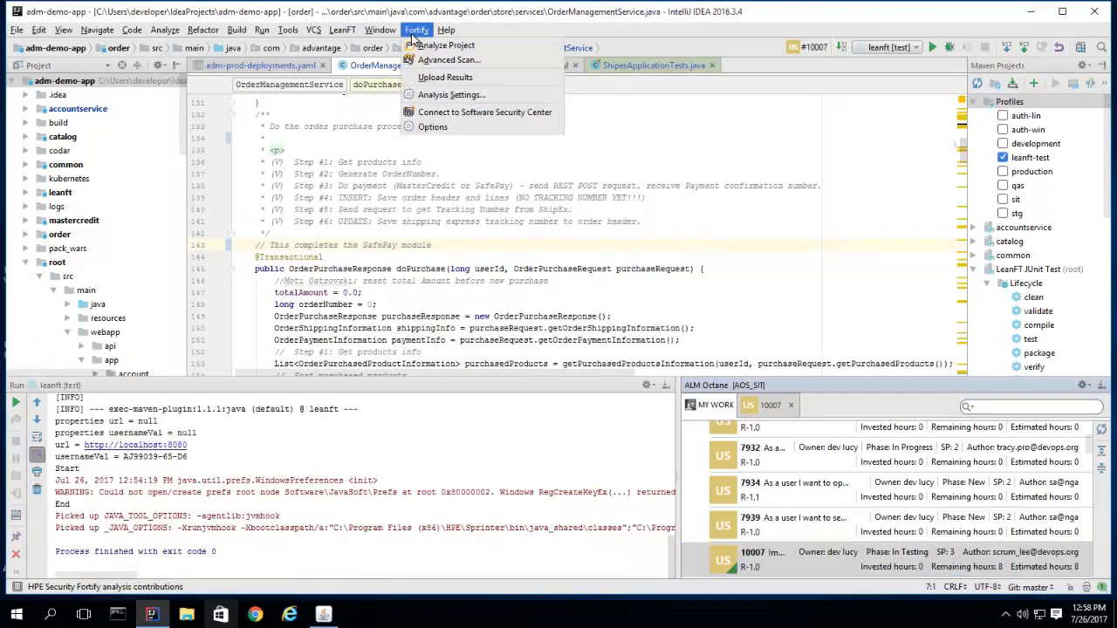
click(446, 45)
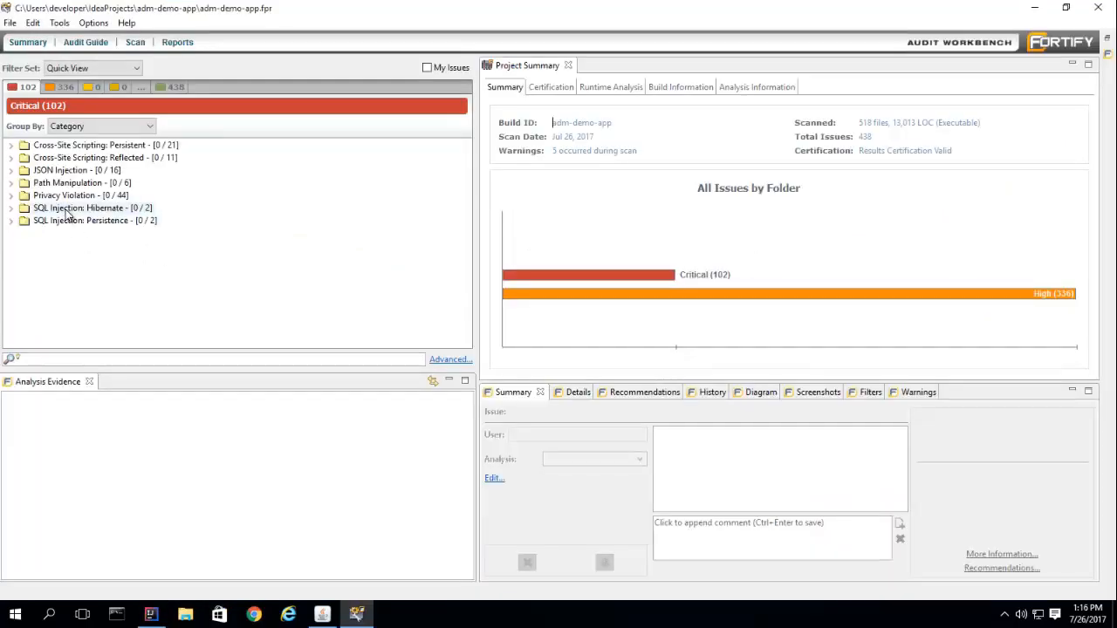
Step: Expand the Privacy Violation category and read the details for AccountService.java:263
click(80, 194)
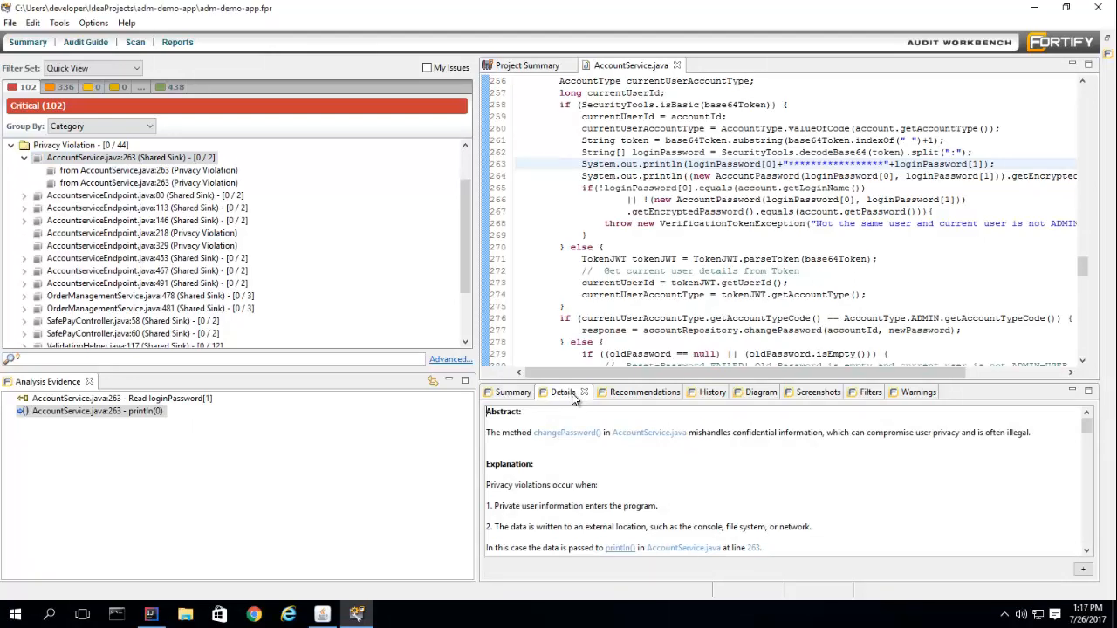
click(629, 391)
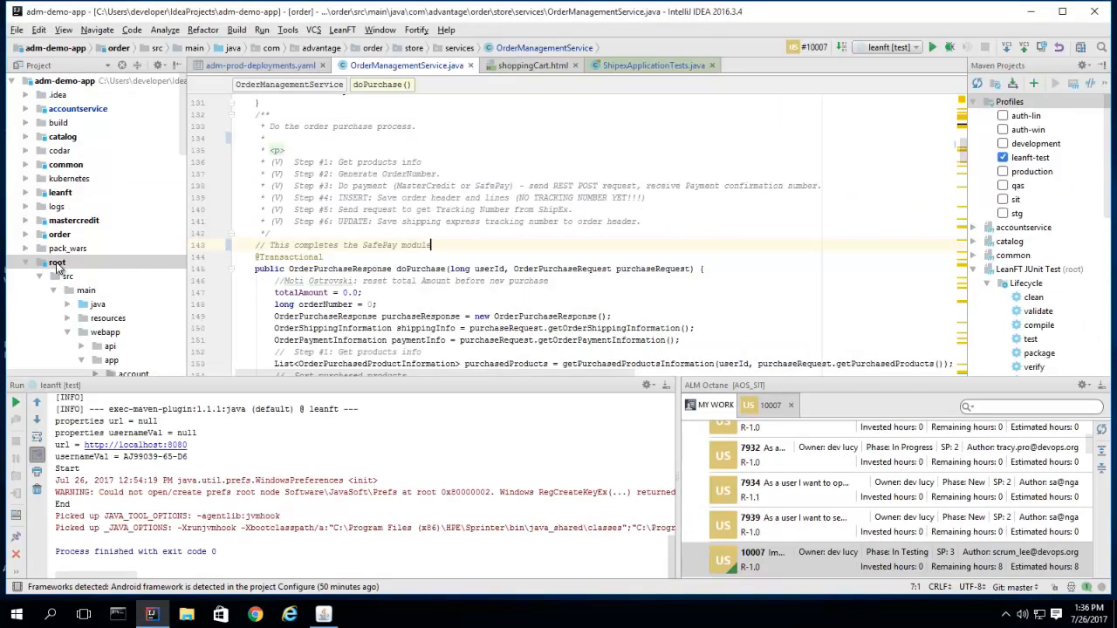
Step: Switch to the recent adm-demo-app-android project
right_click(57, 262)
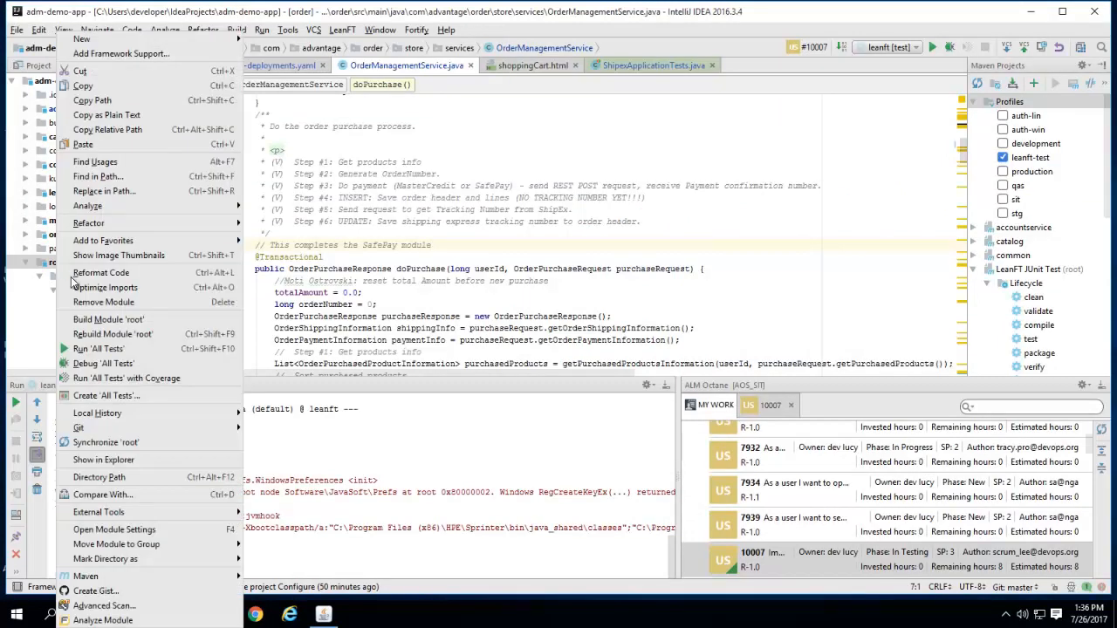
mouse_move(78, 427)
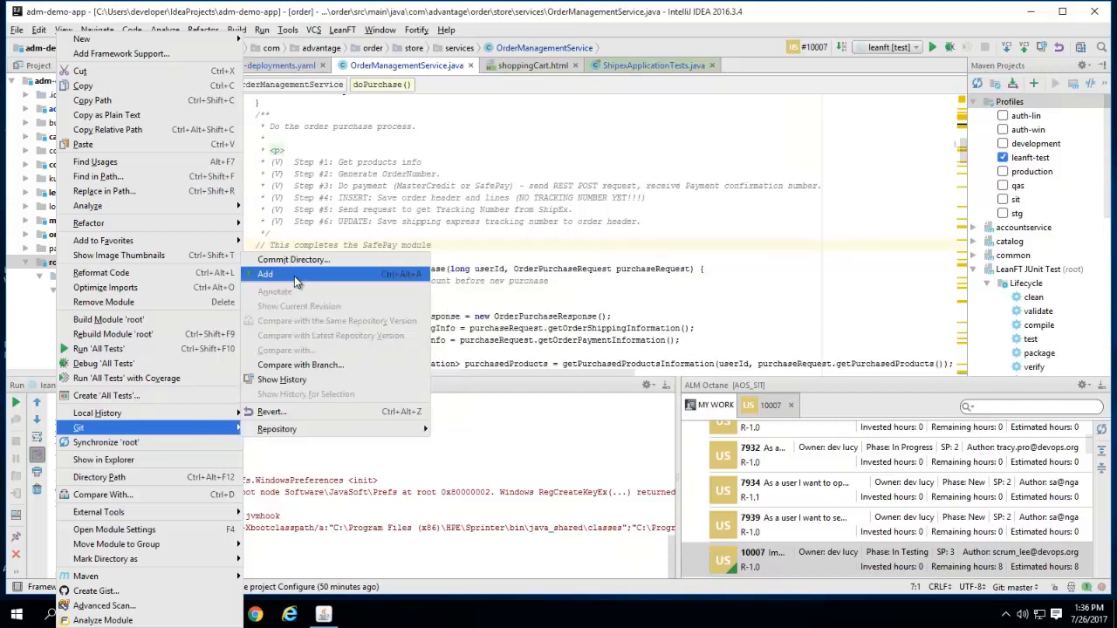
mouse_move(293, 259)
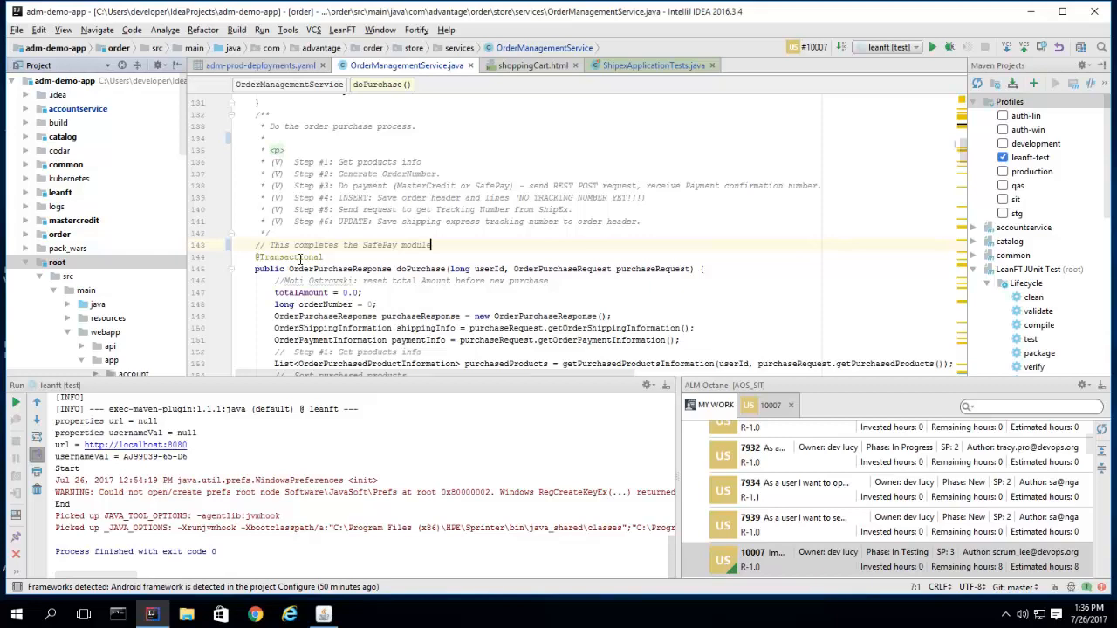
click(16, 29)
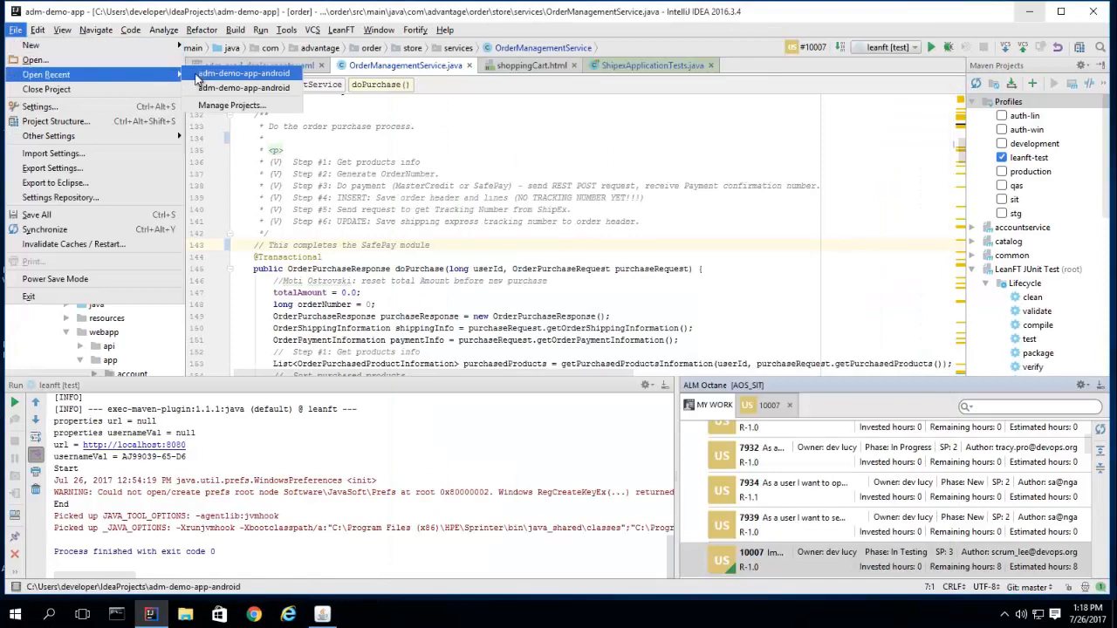
click(243, 72)
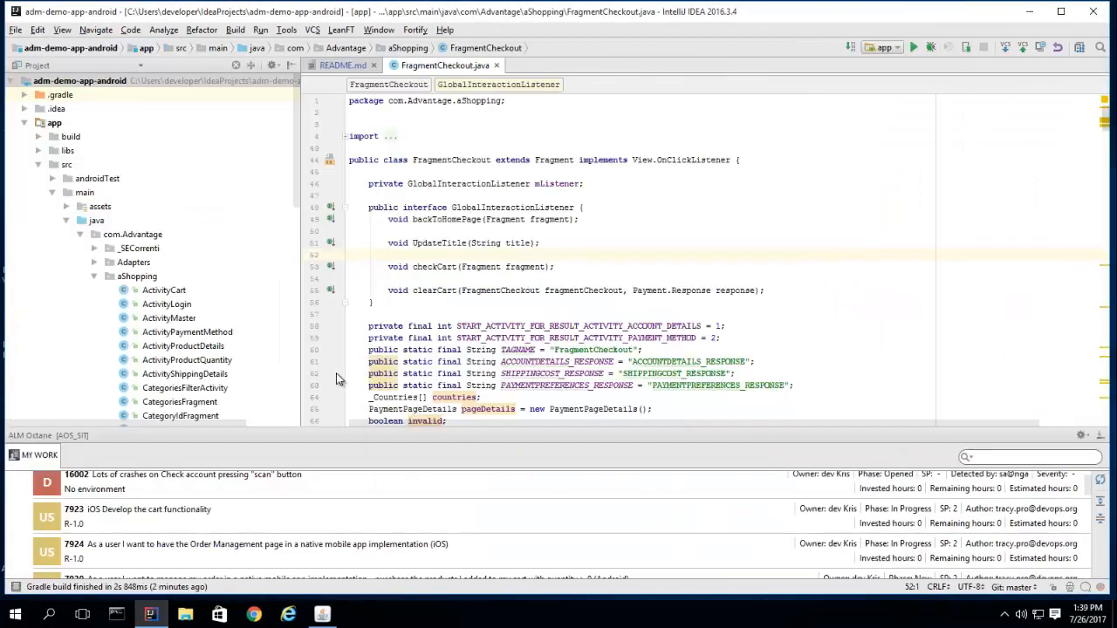
Step: Add an 'Apply changes' line on line 3 of README.md
click(342, 65)
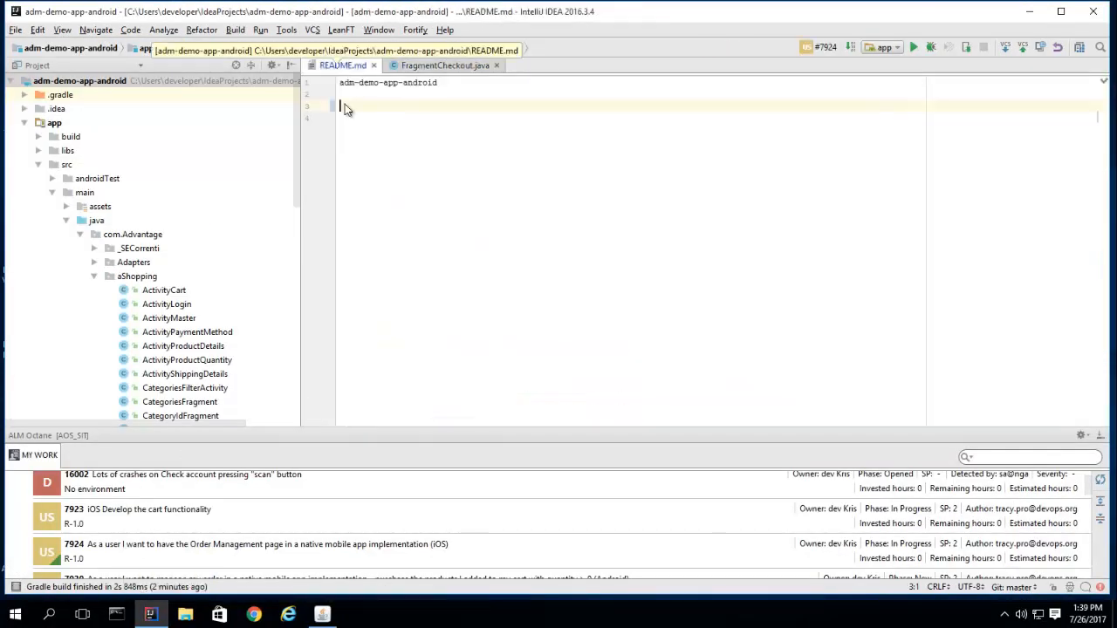
text(Apply changes)
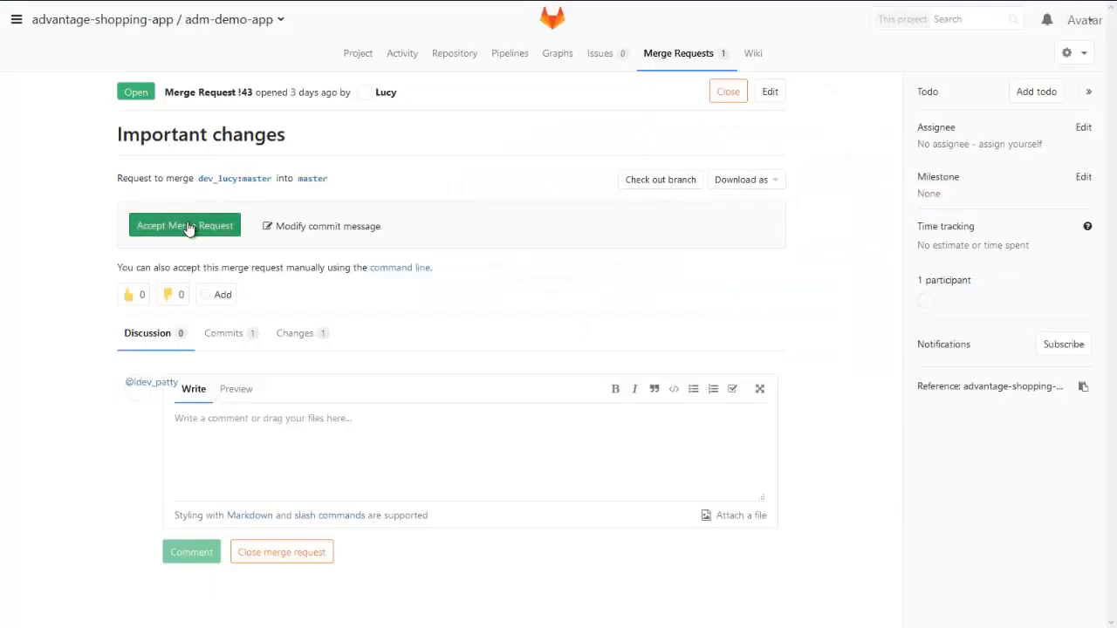
Step: Accept merge request !43 'Important changes' into master
click(184, 225)
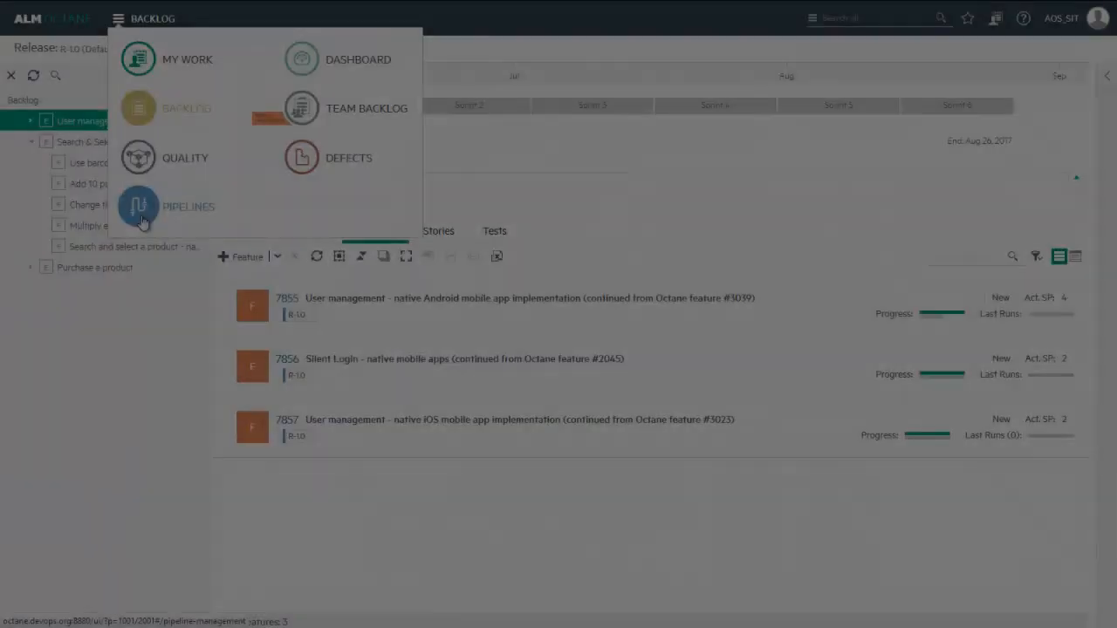
Step: Open the Pipelines area and view the AOS-PIPELINE overview with its latest run
click(138, 207)
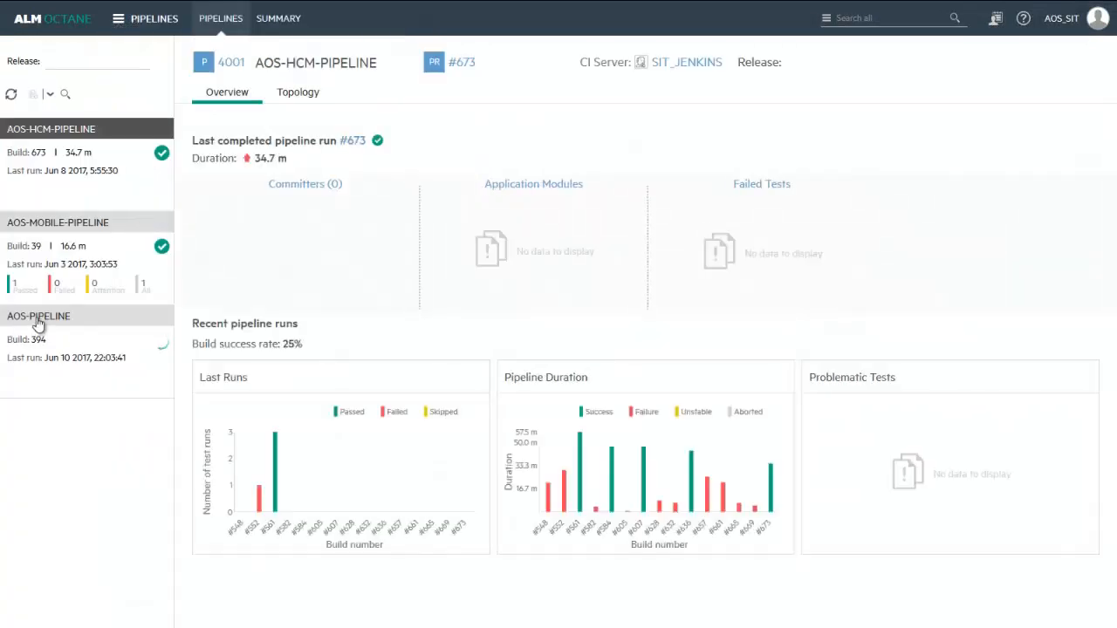
click(39, 316)
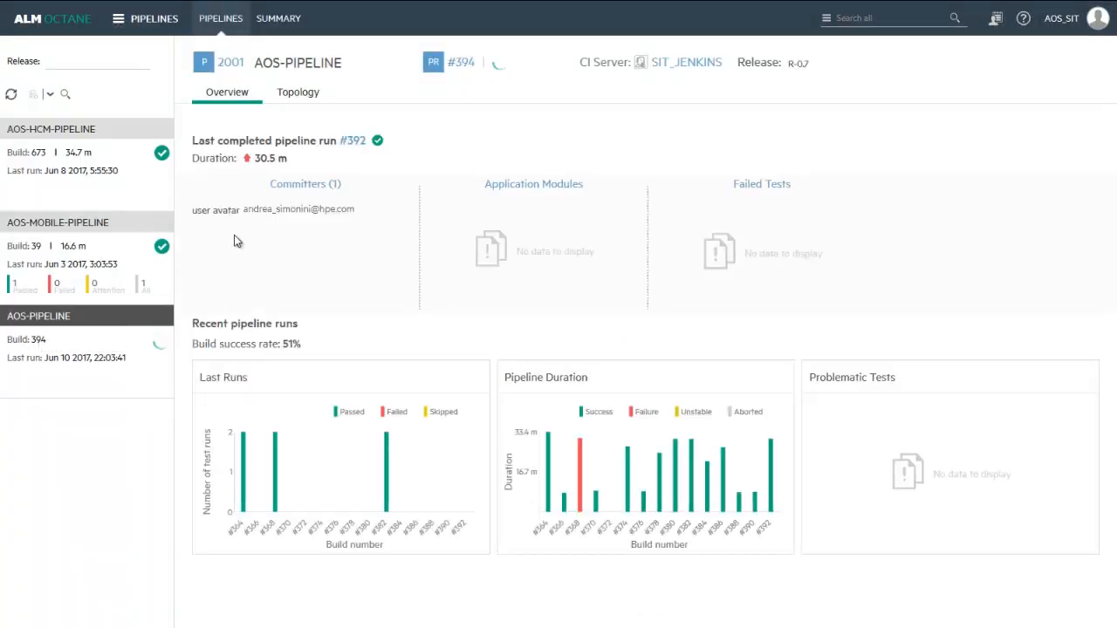
click(298, 91)
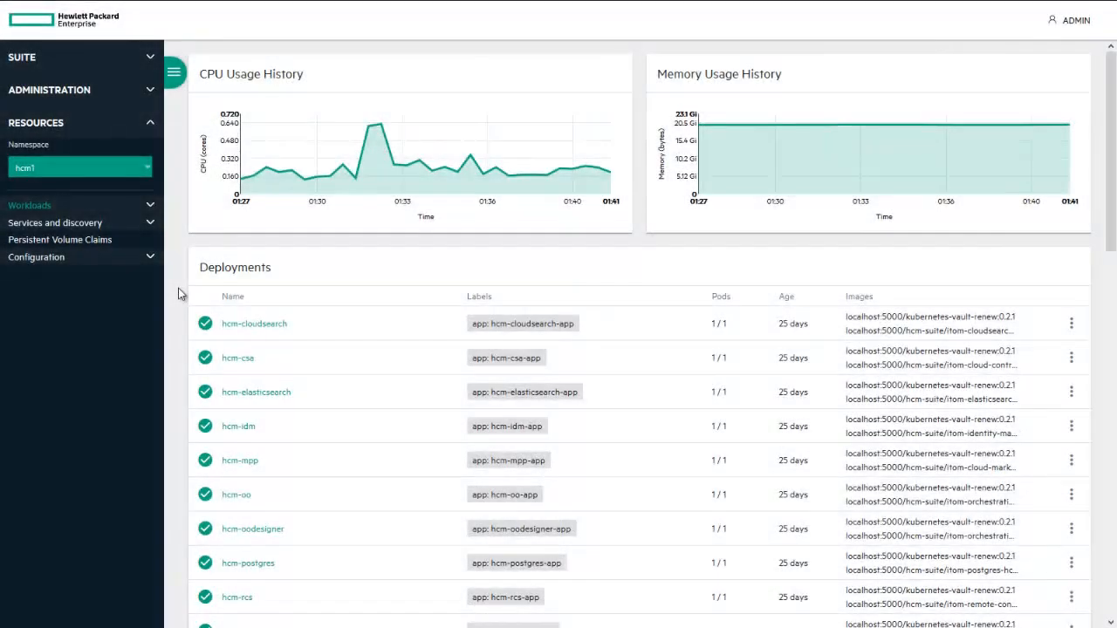
mouse_move(254, 324)
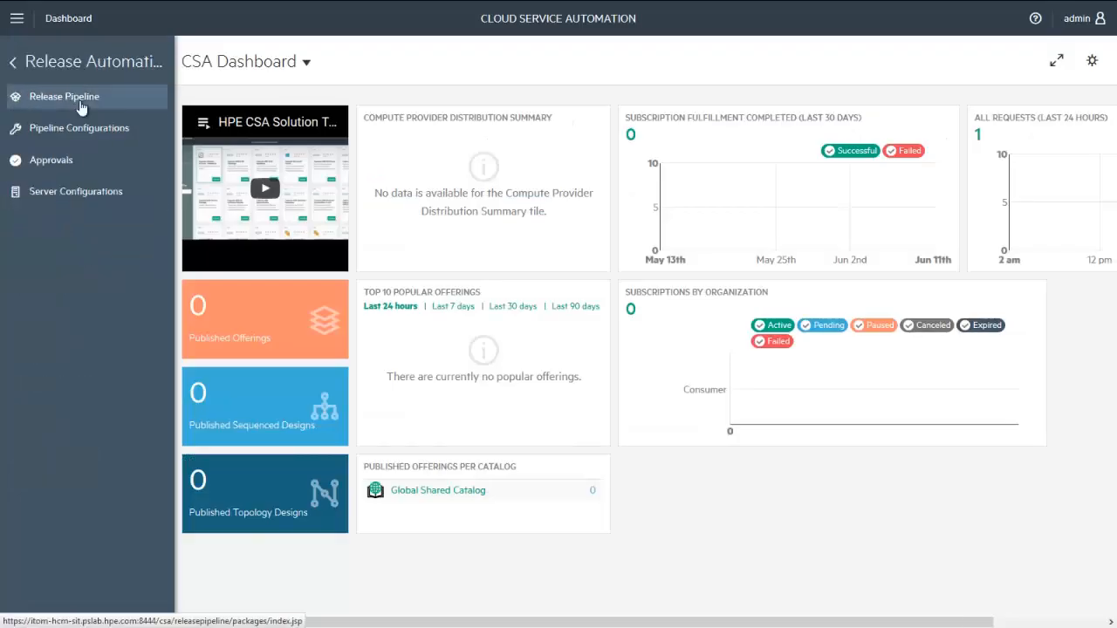
Step: Browse the AOS release pipeline to the codar-688 package and the AOS-tis 1.0.0-688 design version
click(63, 96)
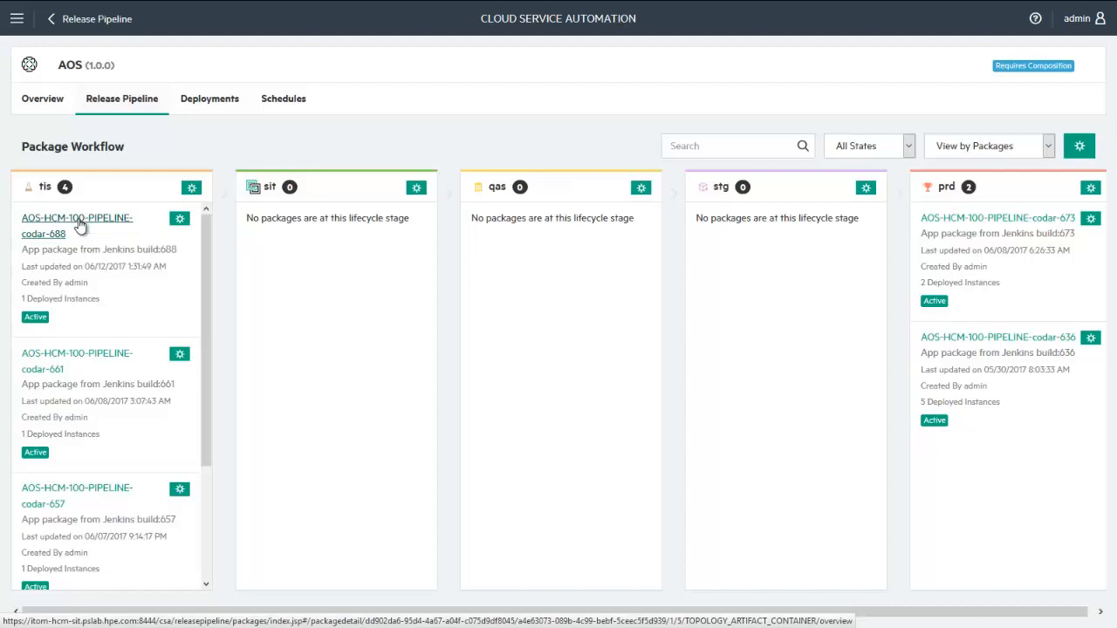
click(77, 225)
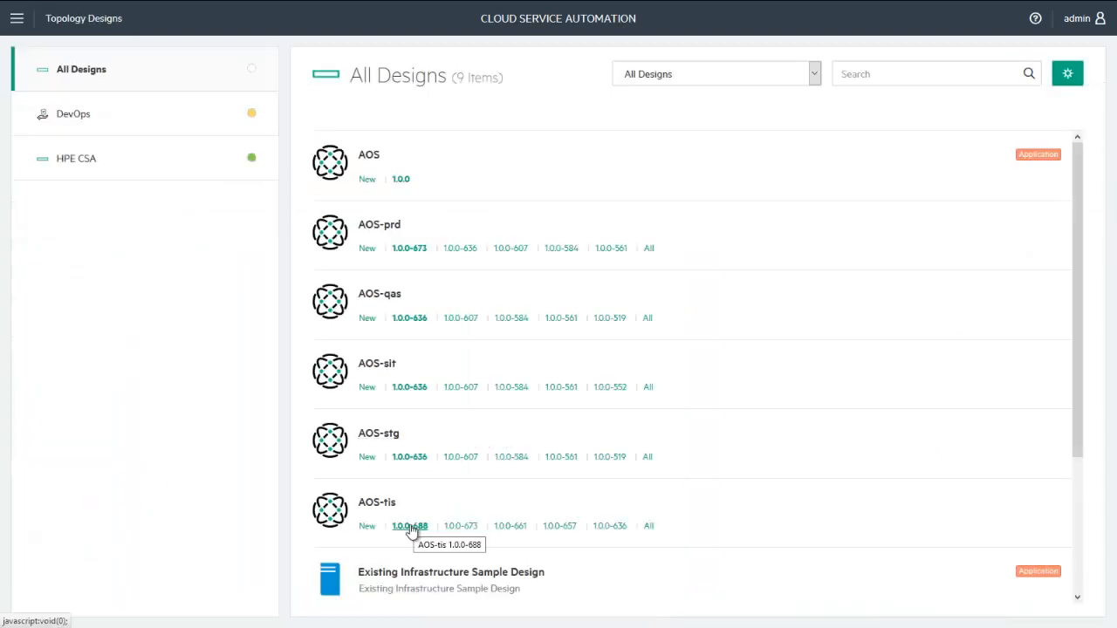
click(410, 526)
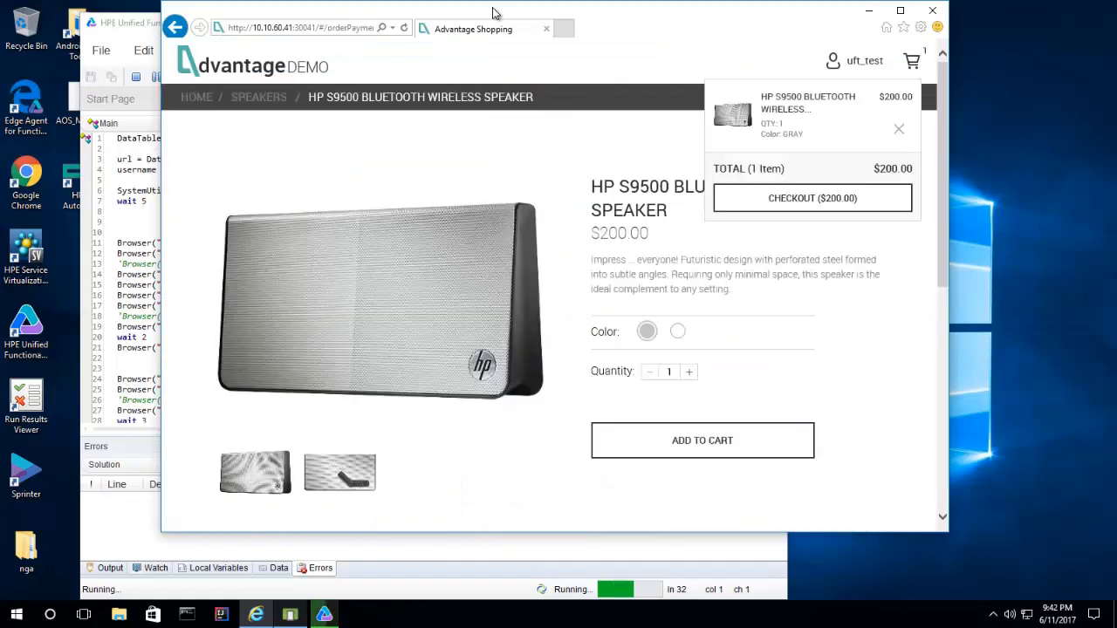
click(811, 198)
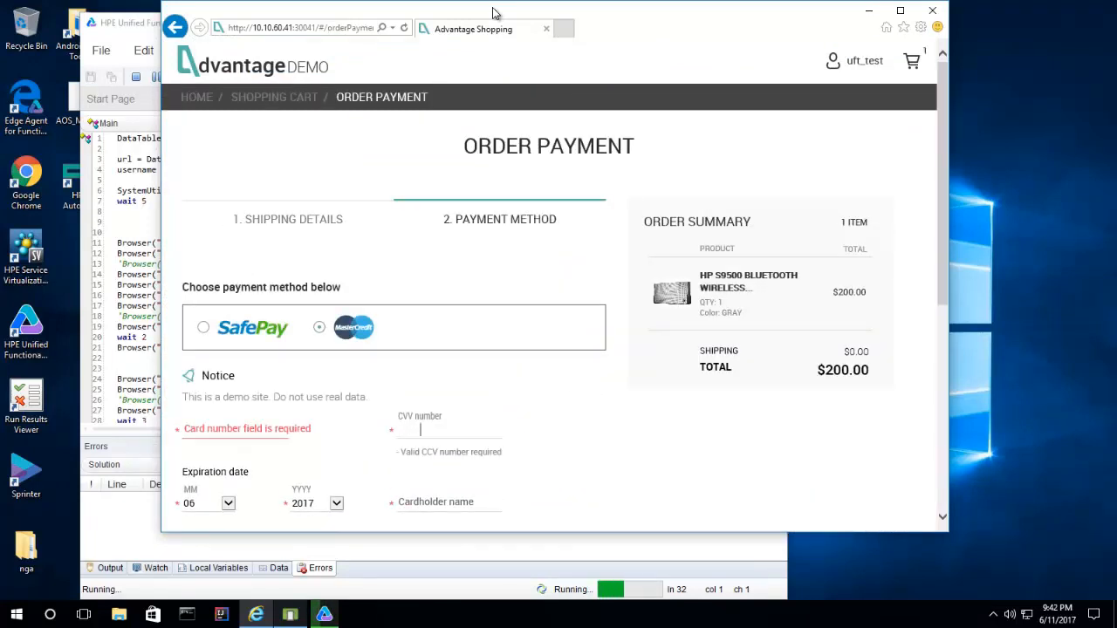
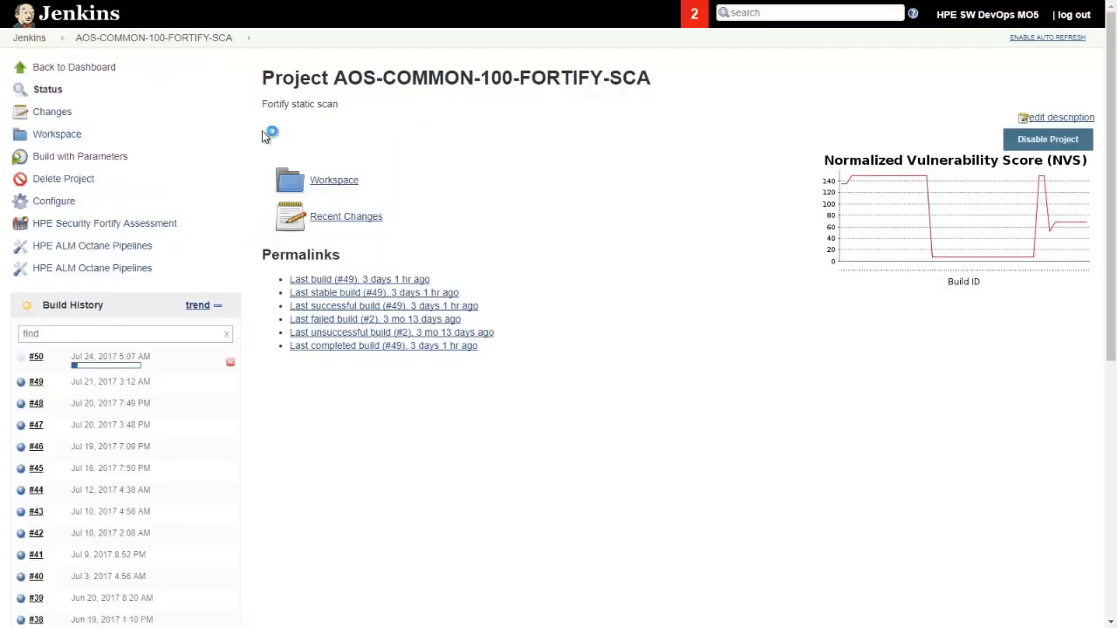
Step: Follow the console output of running build #50 of the Fortify SCA scan to completion
click(36, 357)
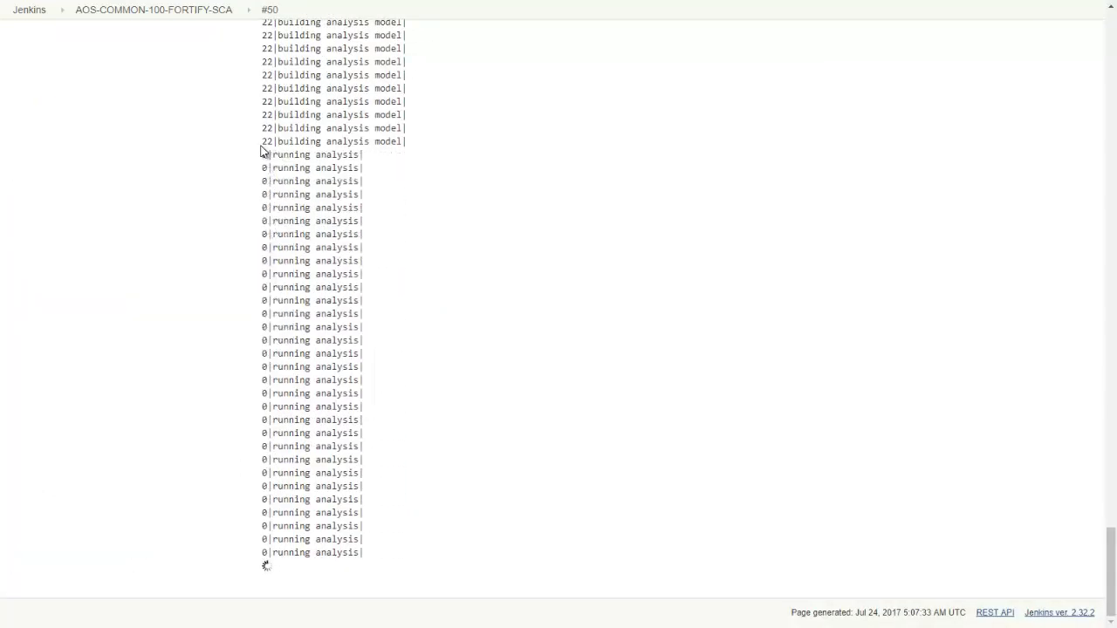
scroll(down, 3)
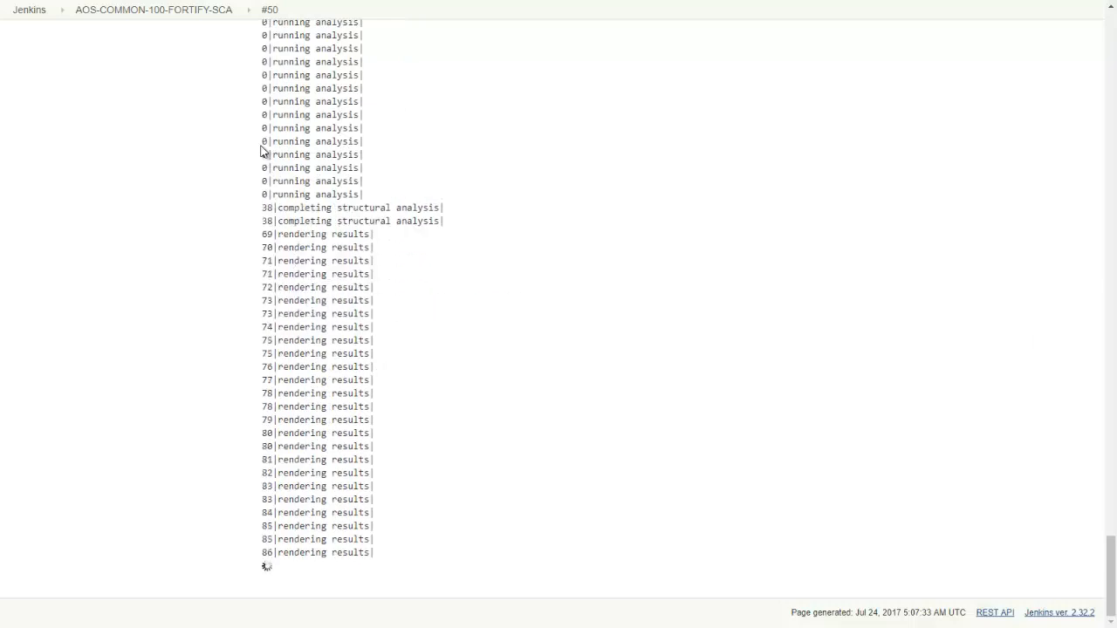
scroll(down, 3)
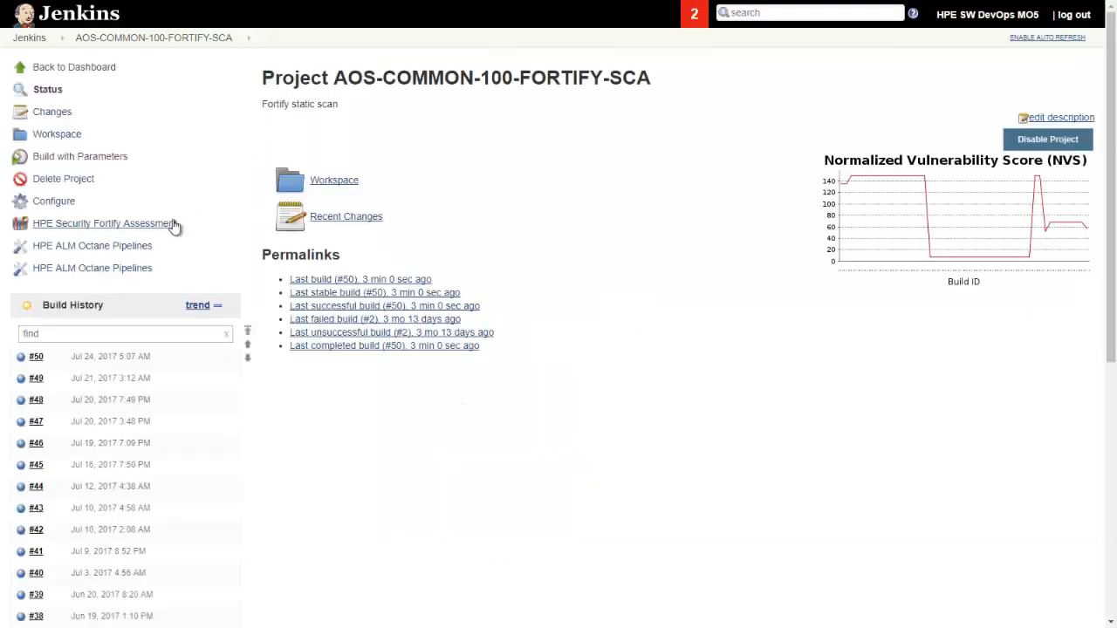
Step: Review the critical Privacy Violation issue in ValidationHelper.java within the adm-demo-app web audit
click(102, 223)
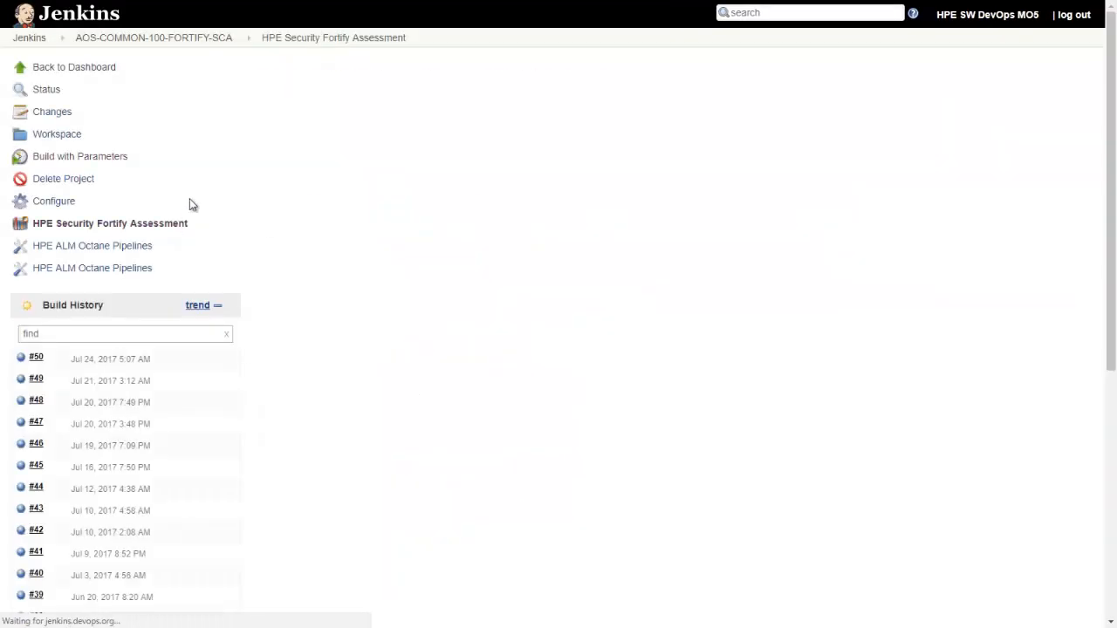
click(110, 222)
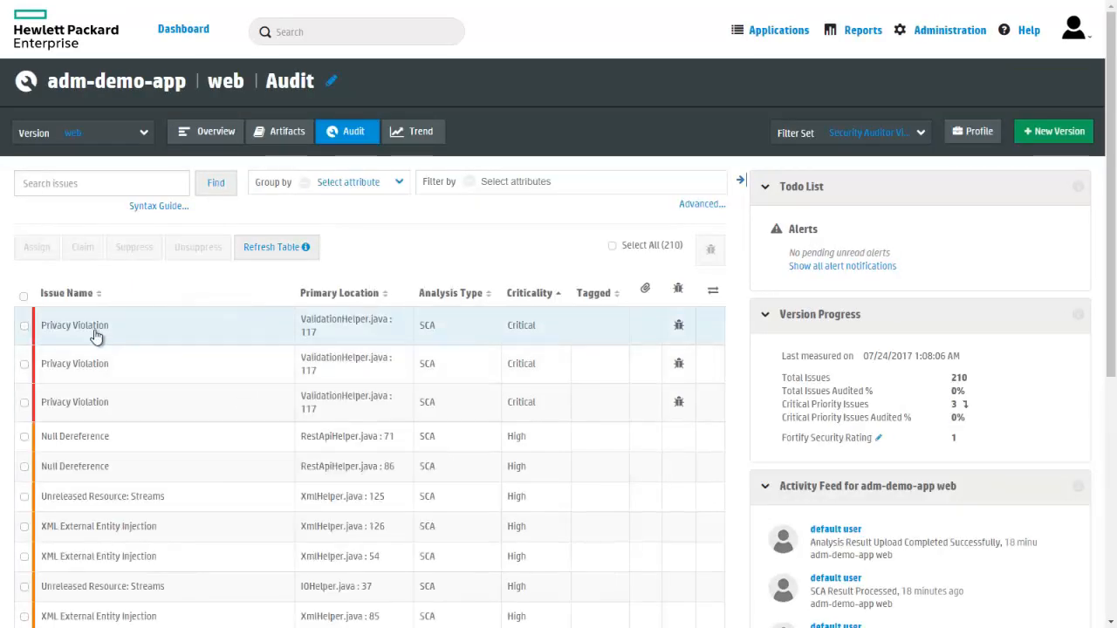
click(74, 325)
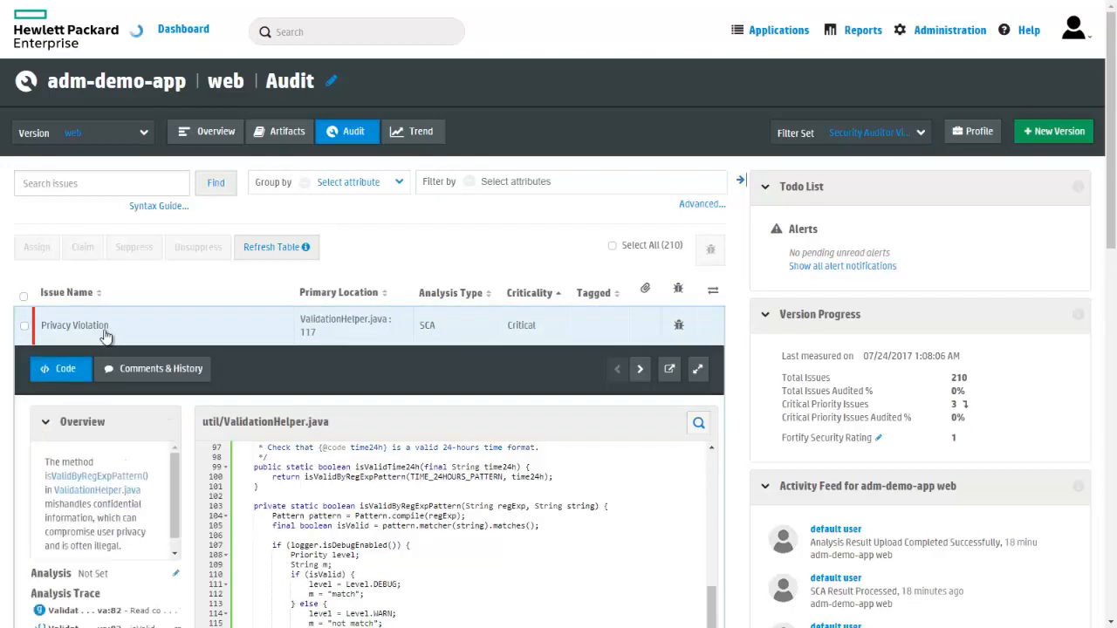
mouse_move(233, 376)
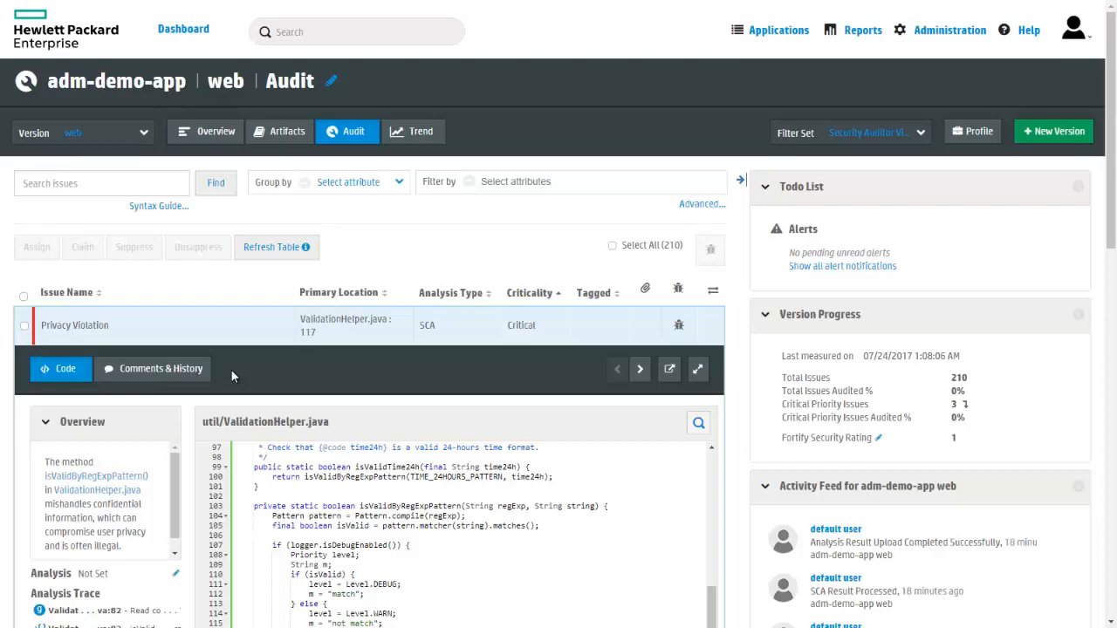
scroll(down, 3)
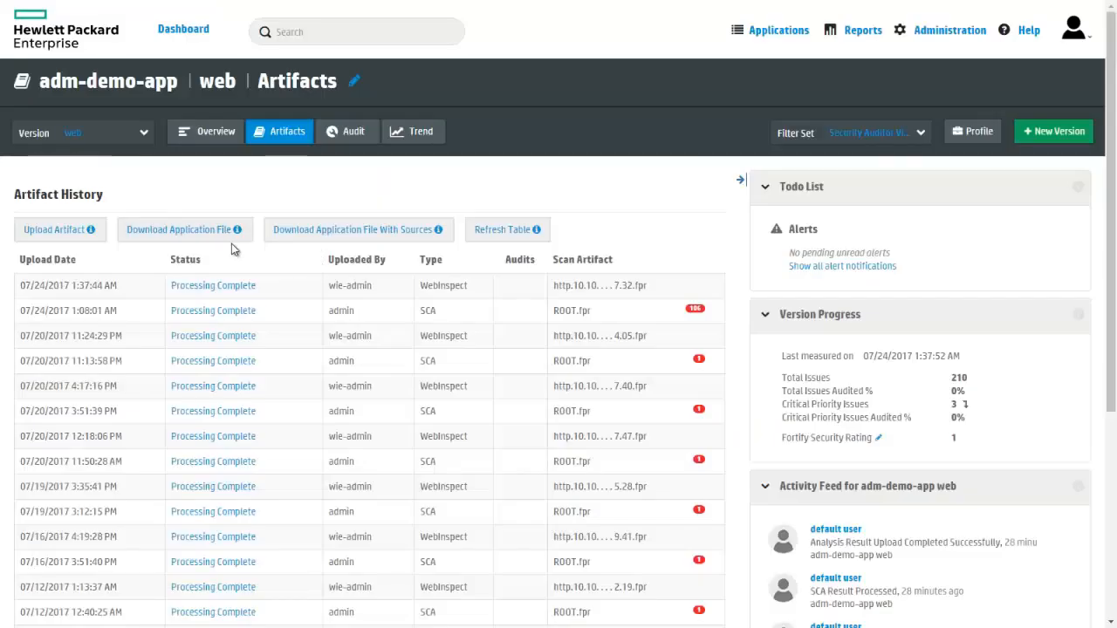
Step: Show the completed WebInspect scan dashboard with one audited page and one best-practices finding
click(213, 285)
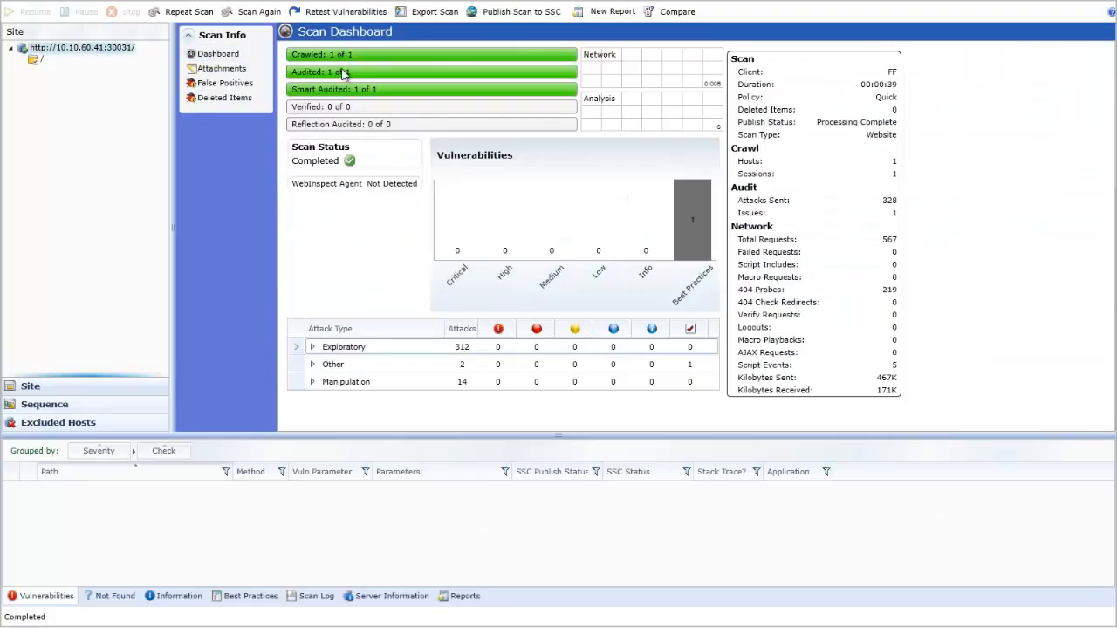
click(312, 346)
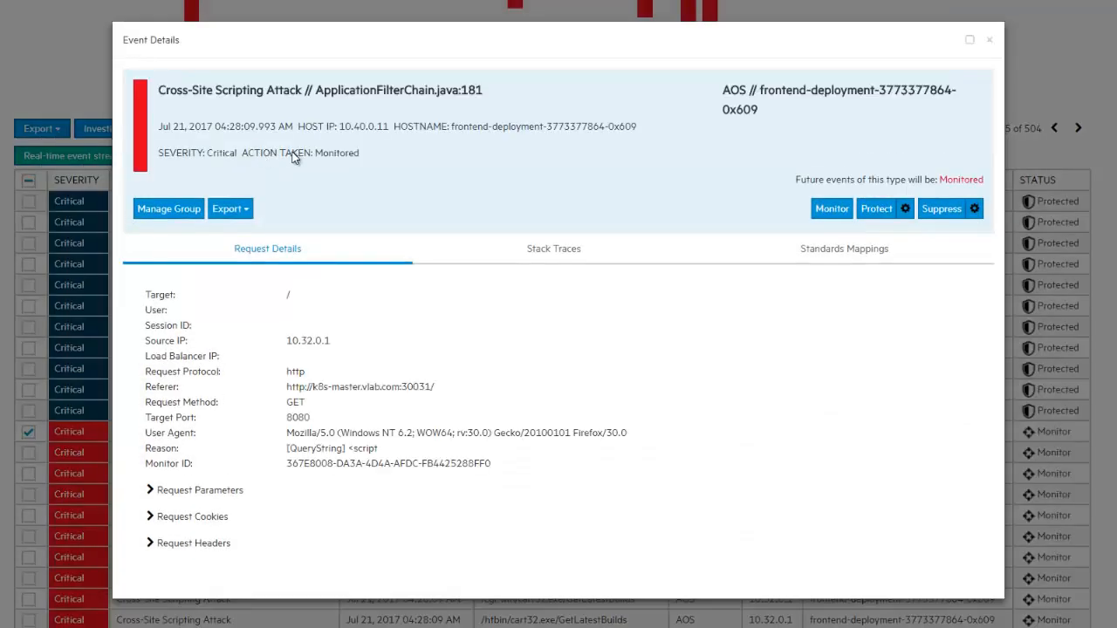
mouse_move(151, 495)
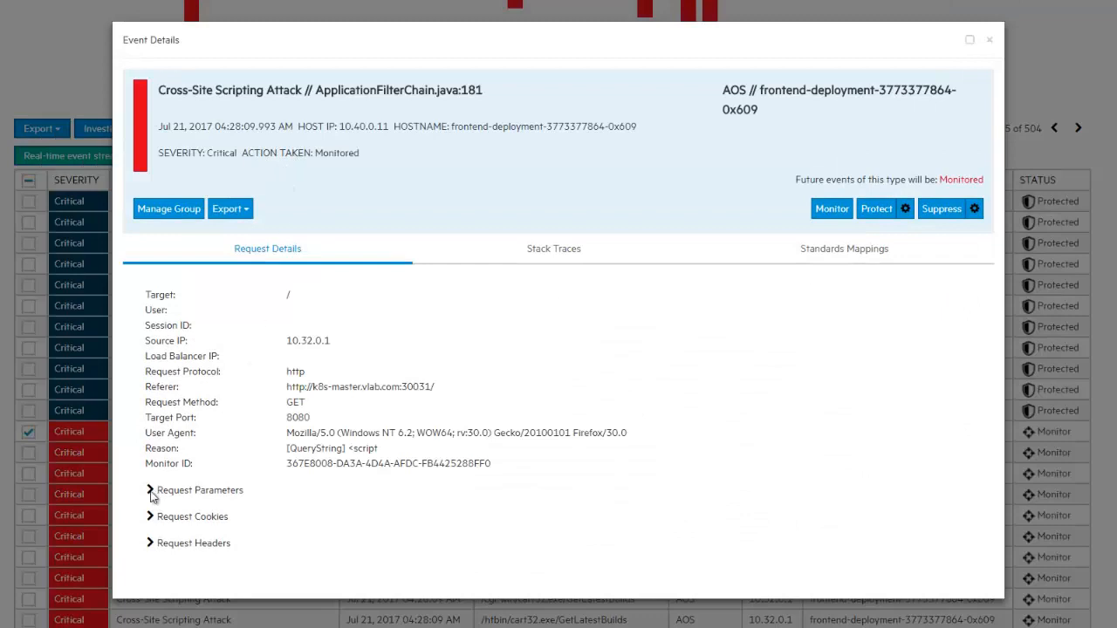
Step: Review the Cross-Site Scripting event's stack trace on ApplicationFilterChain.java:181 and save a protection
click(553, 249)
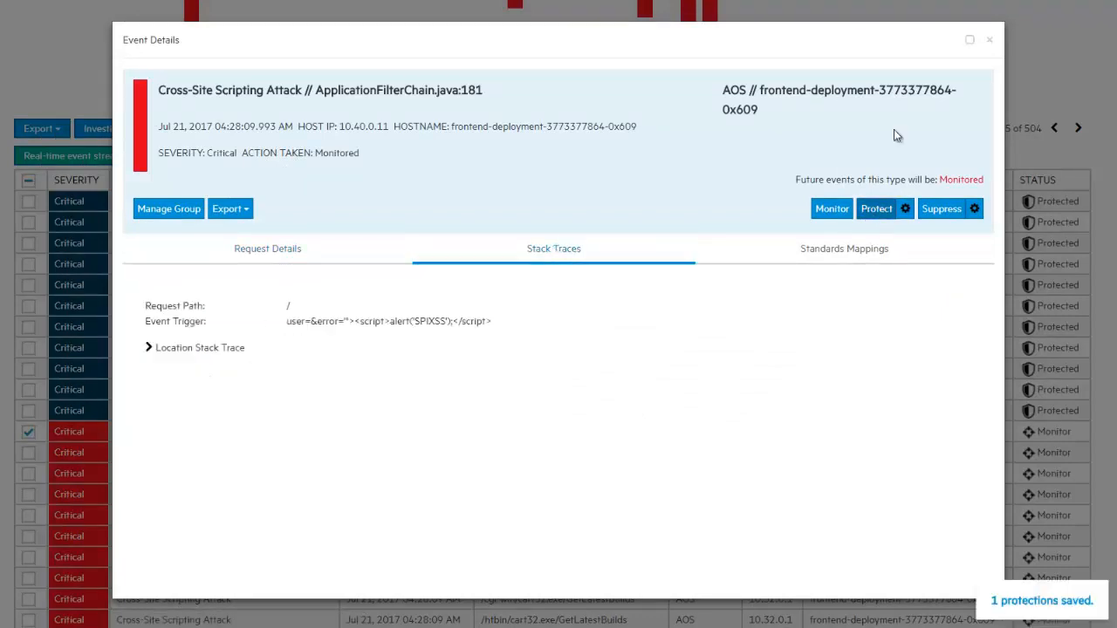
click(990, 40)
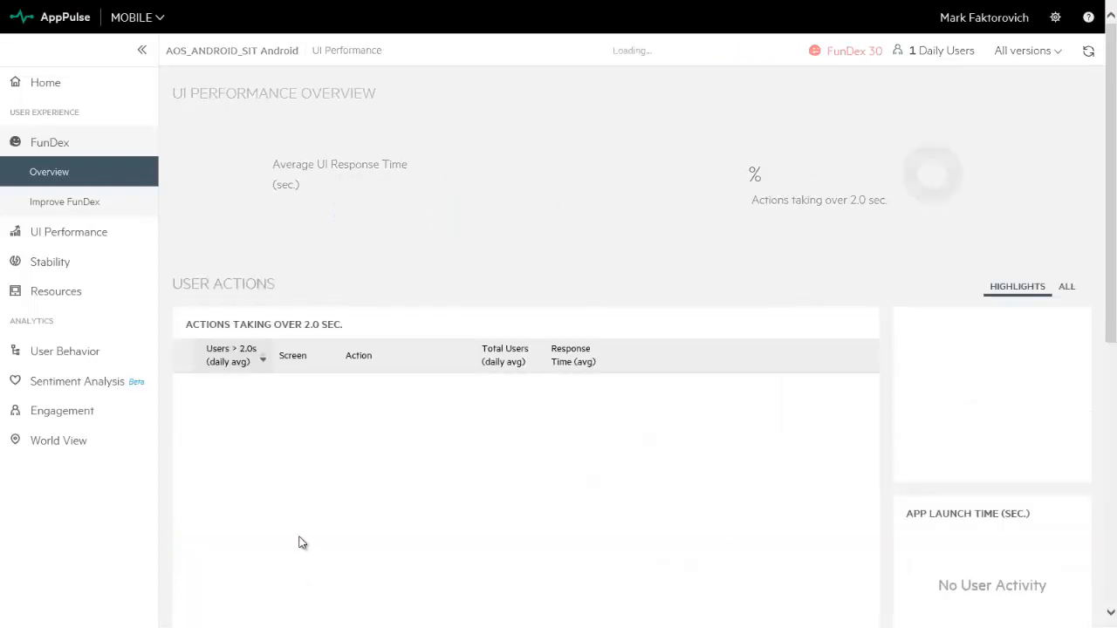
Step: Review the AOS Android app's UI performance, stability and user flows with 13 sessions
click(68, 232)
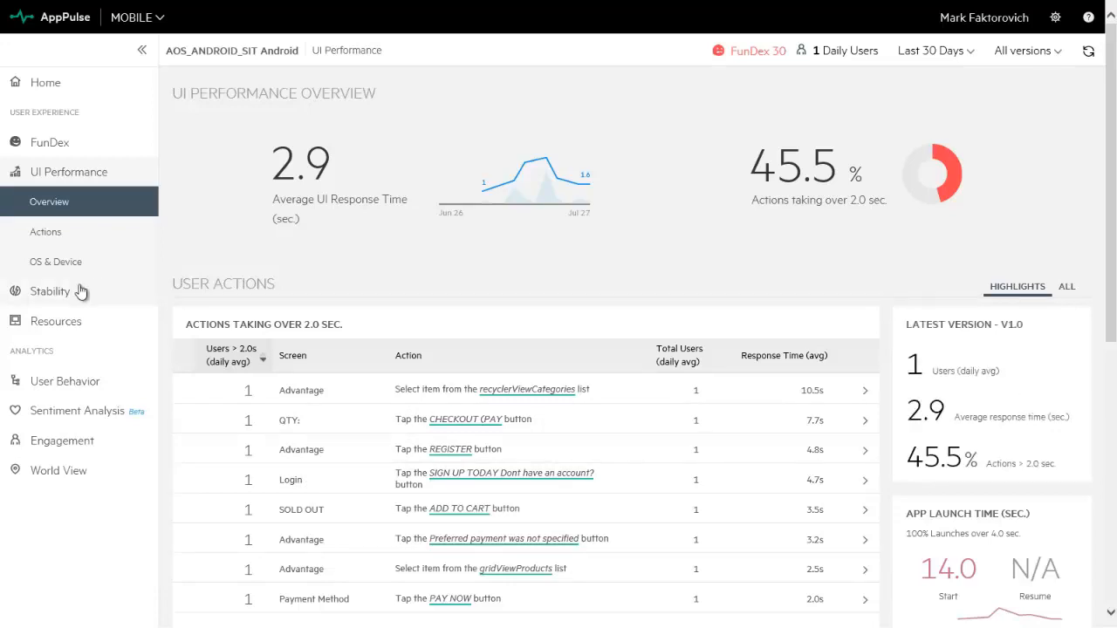
click(50, 291)
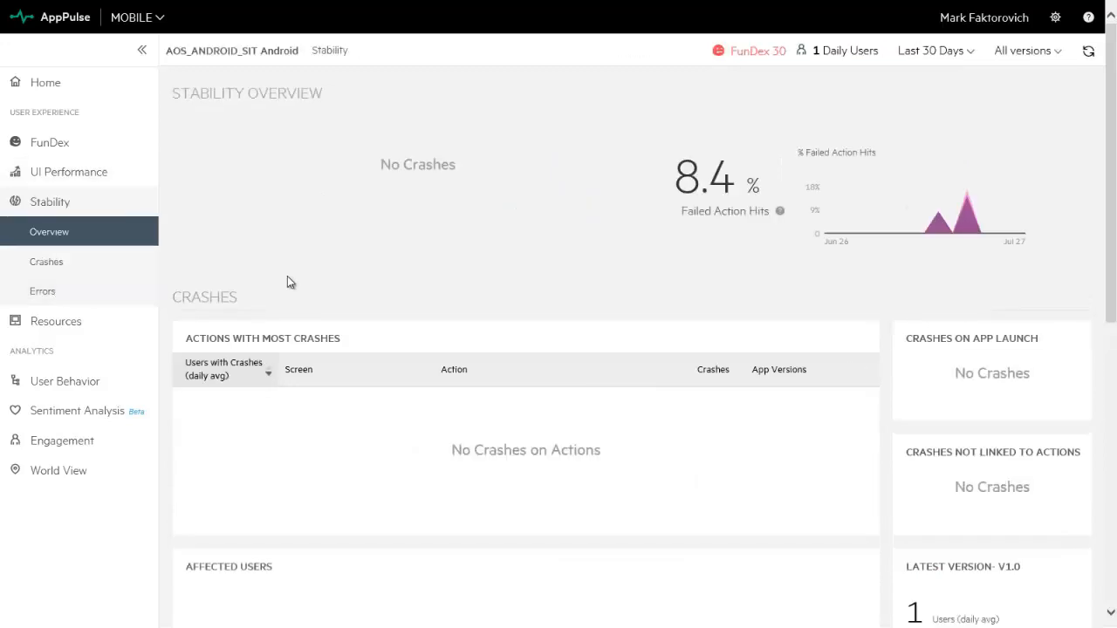
click(65, 290)
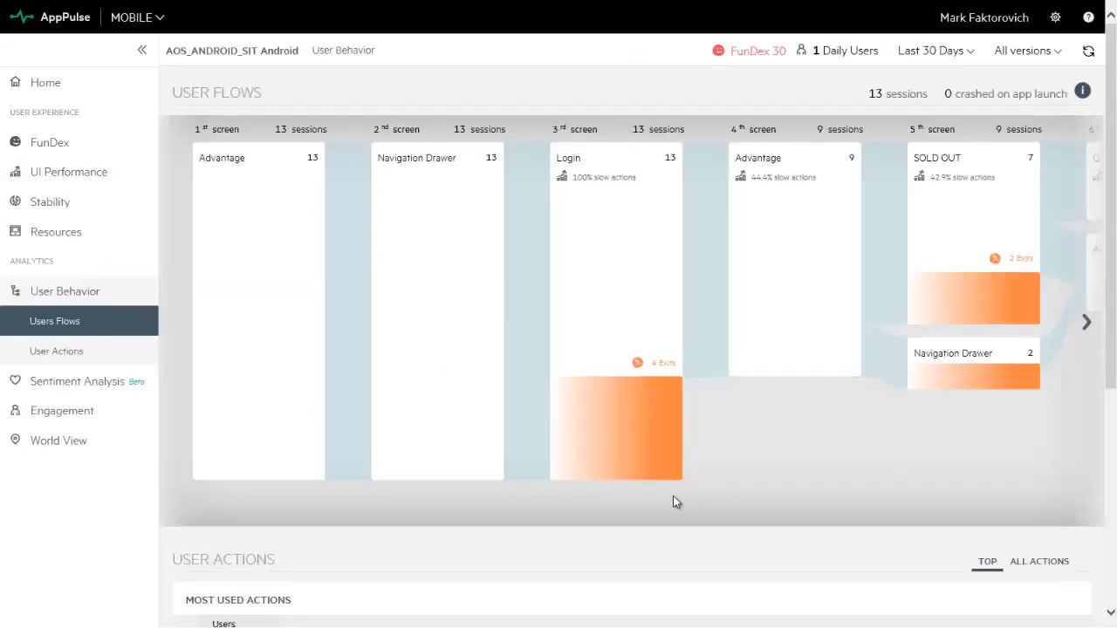
scroll(down, 3)
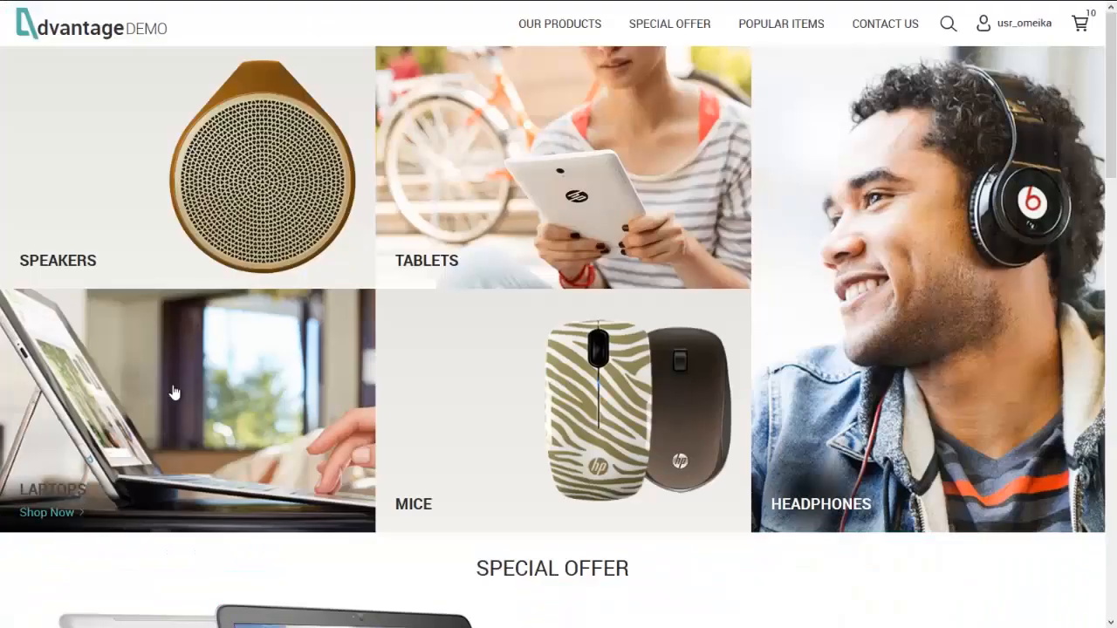
Step: Submit SafePay checkout for the cart's ten HP CHROMEBOOK 14 G1(ES) laptops
click(1080, 24)
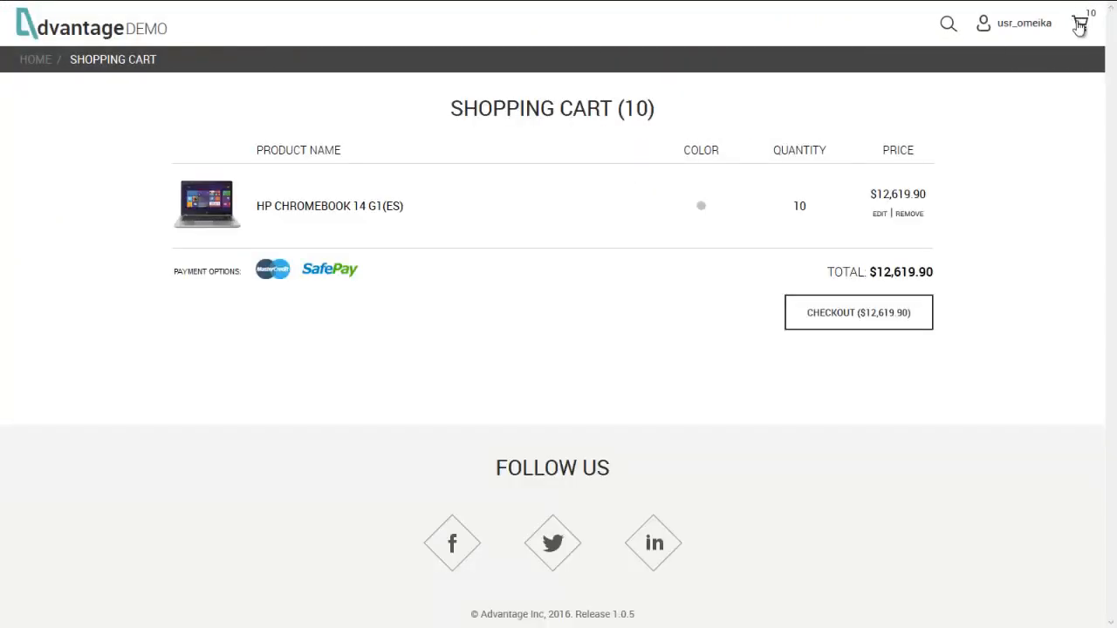
click(858, 312)
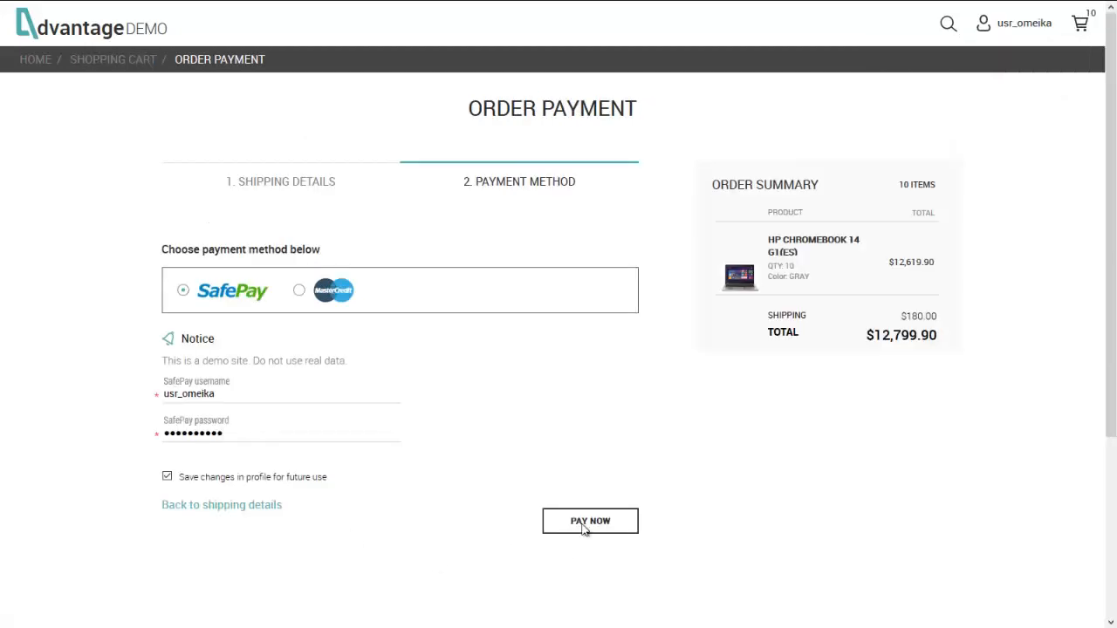
click(590, 521)
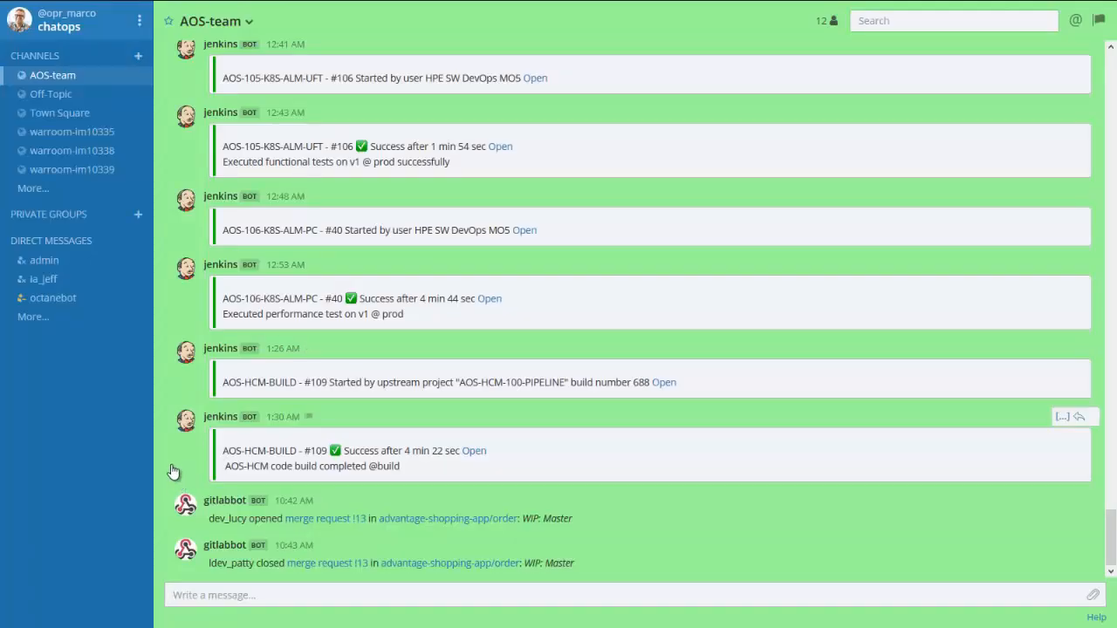
scroll(down, 3)
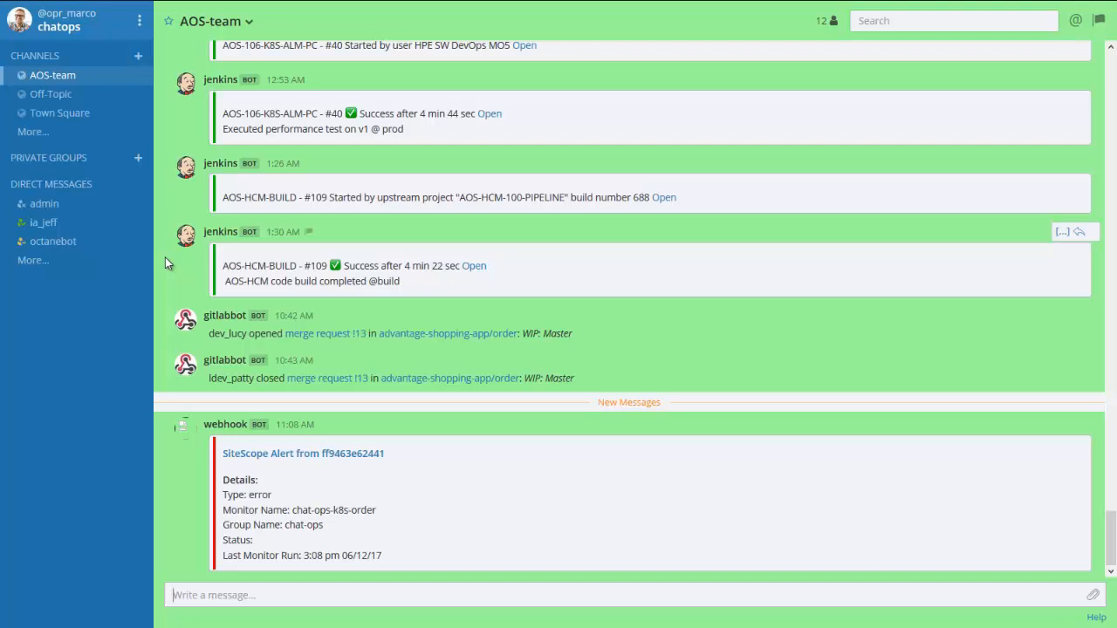
text(hey @ia_jeff seeing an error in)
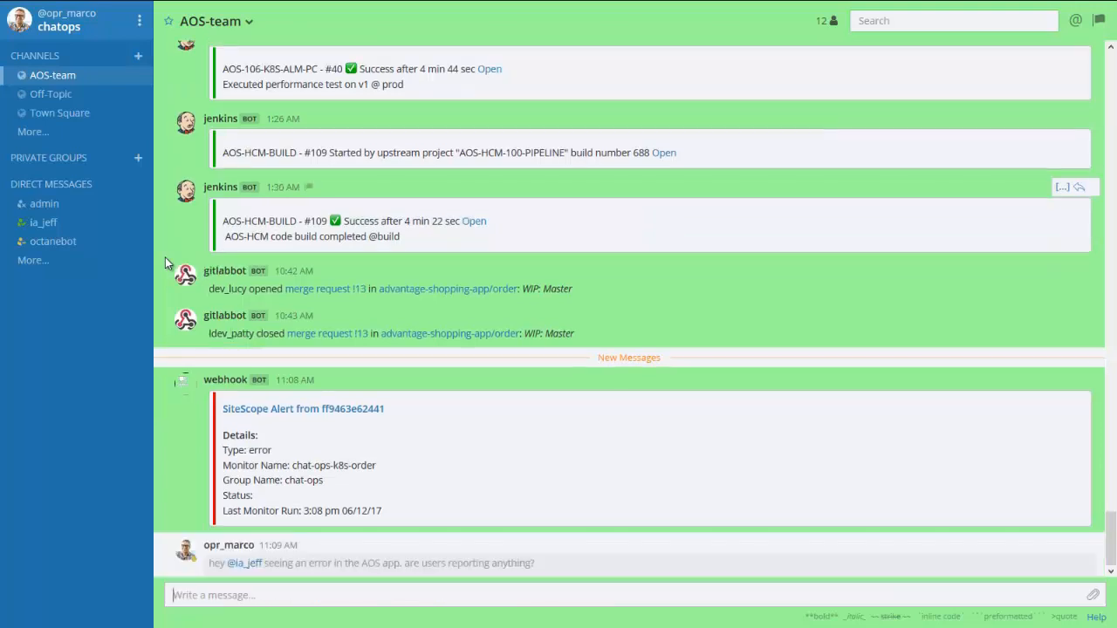
scroll(down, 3)
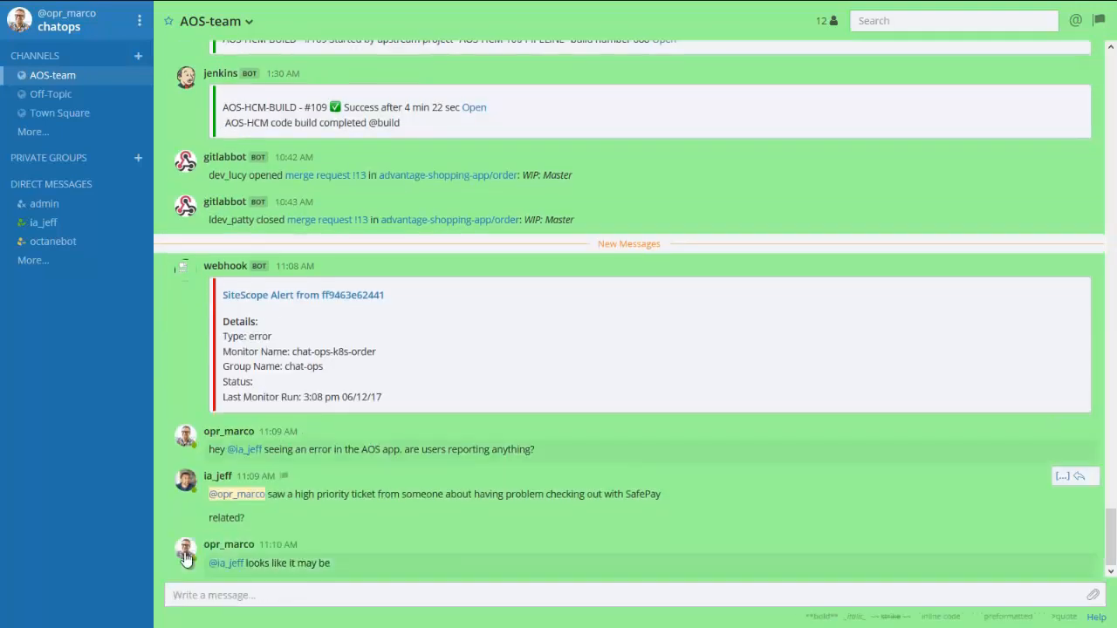
text(let me create a ticket to track)
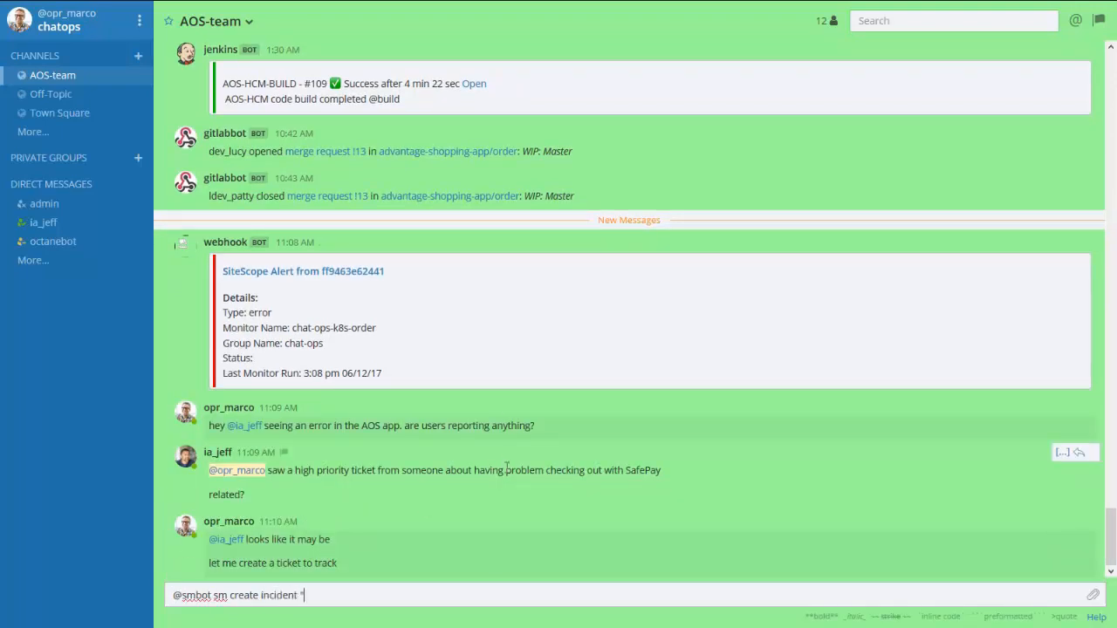
key(Return)
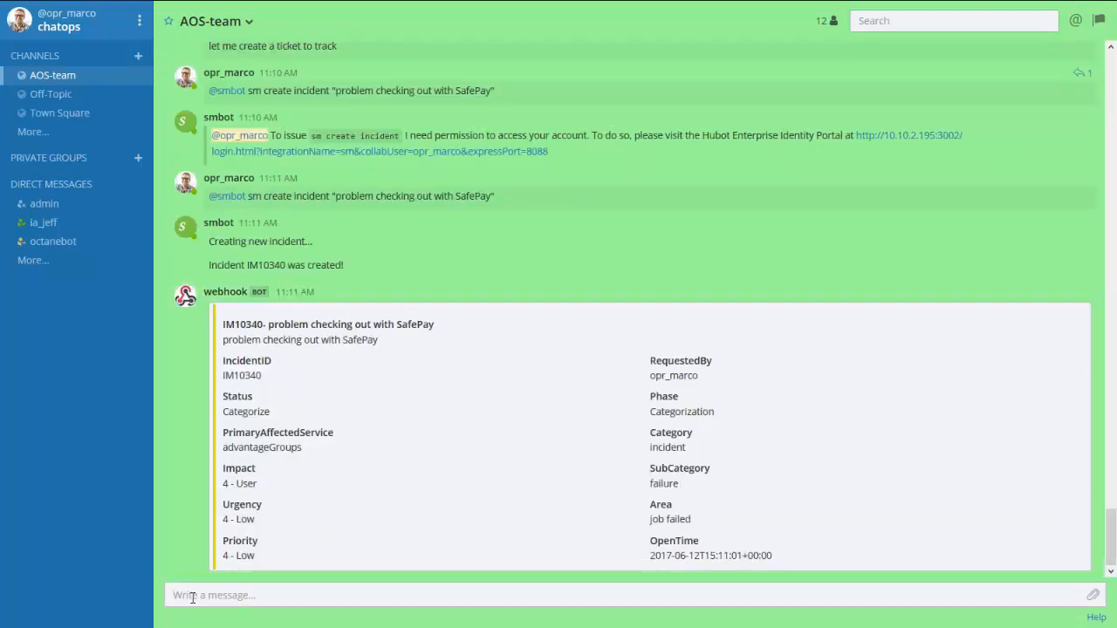
text(@smbot sm assign incident IM10340 op)
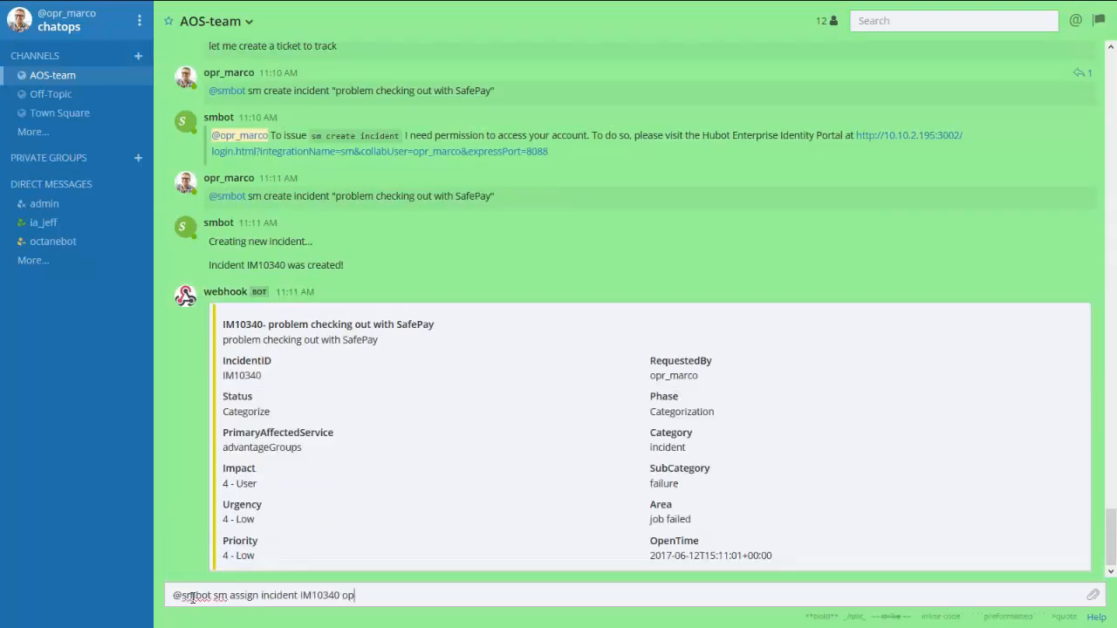
key(Return)
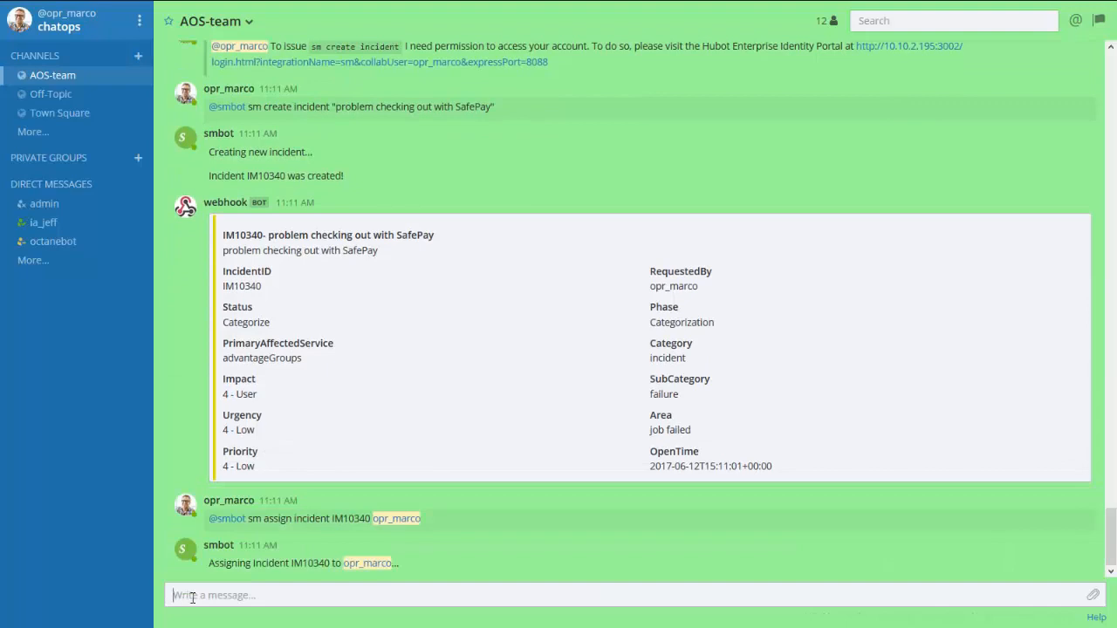
text(@smbot sm update incident)
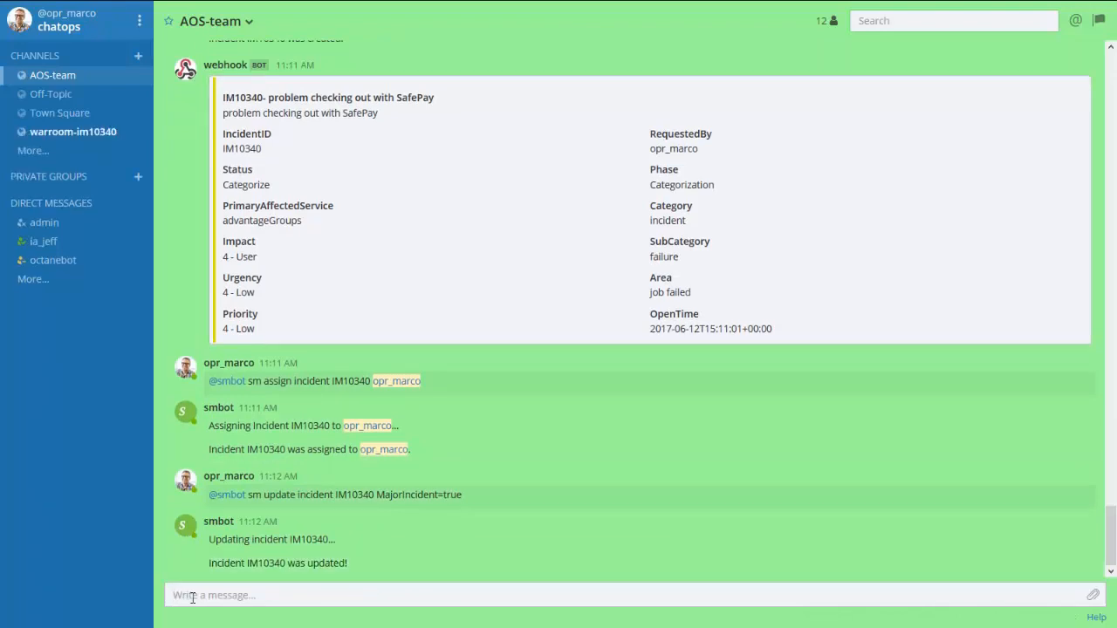
click(73, 132)
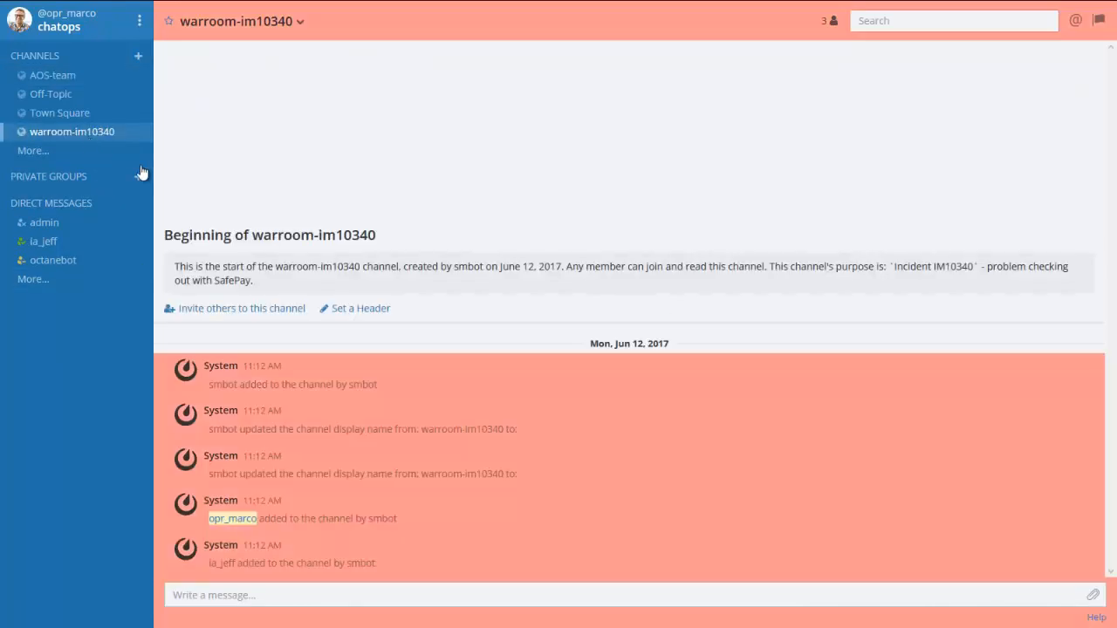
text(@ia_jeff i am inviting)
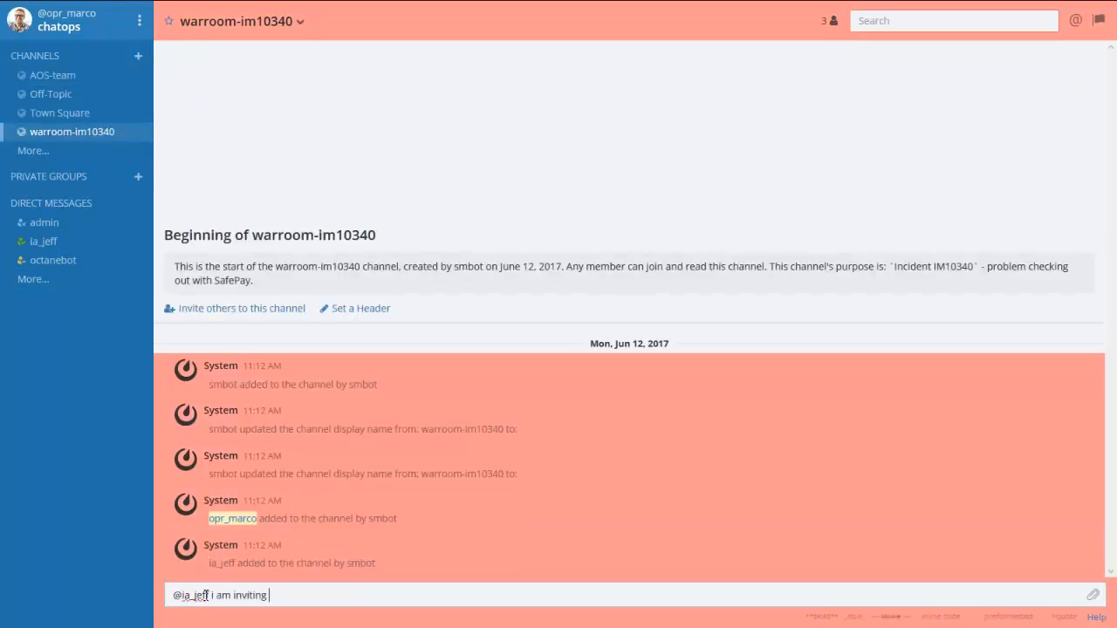
key(Return)
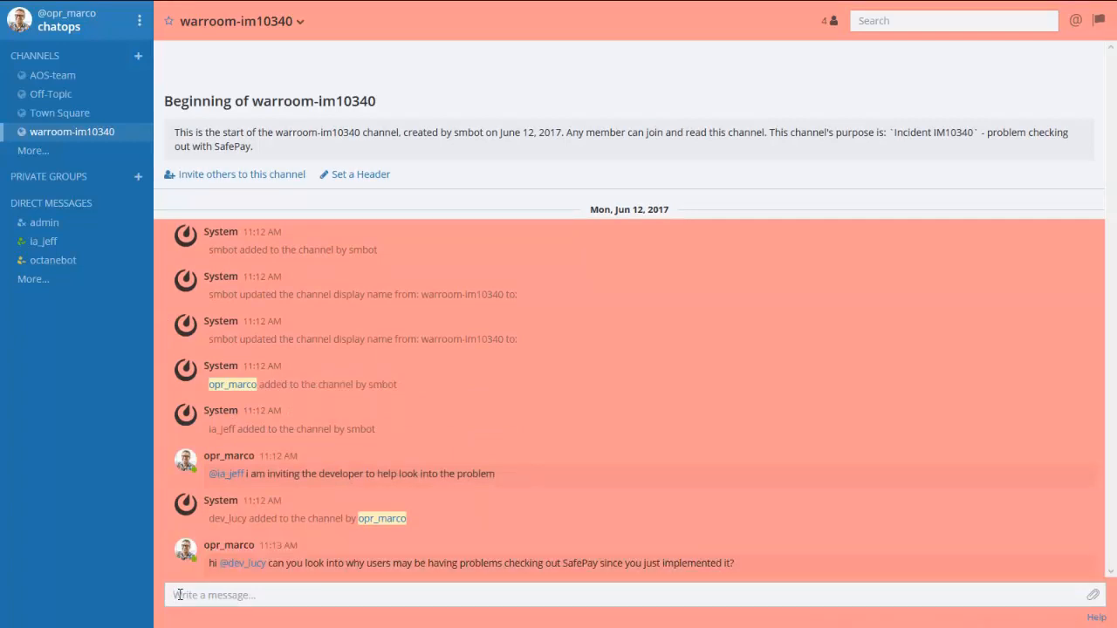
scroll(down, 3)
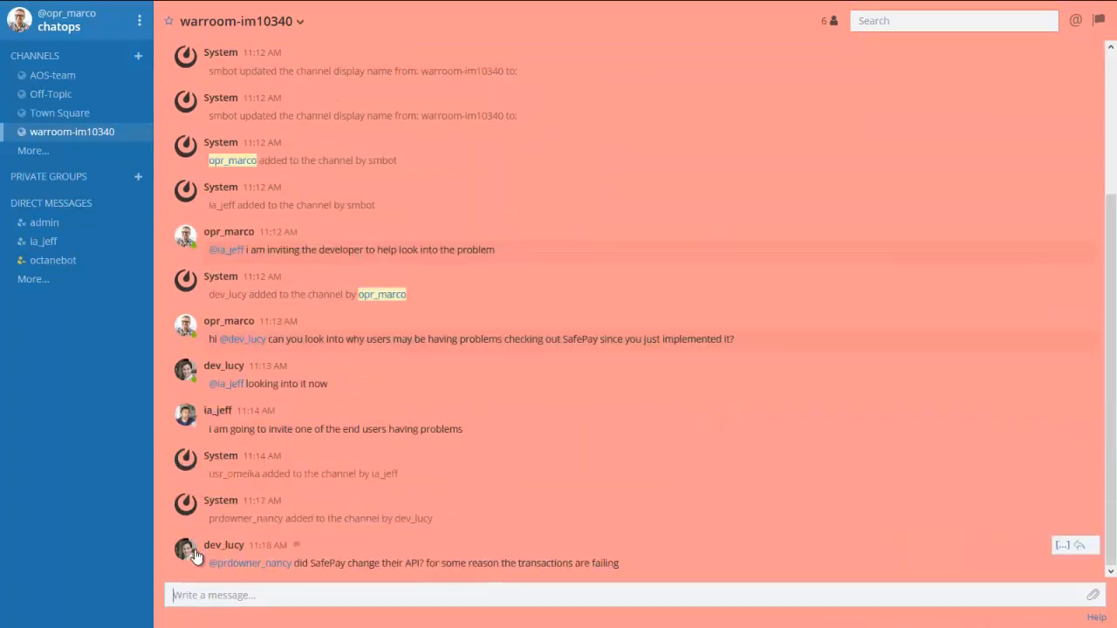
scroll(down, 3)
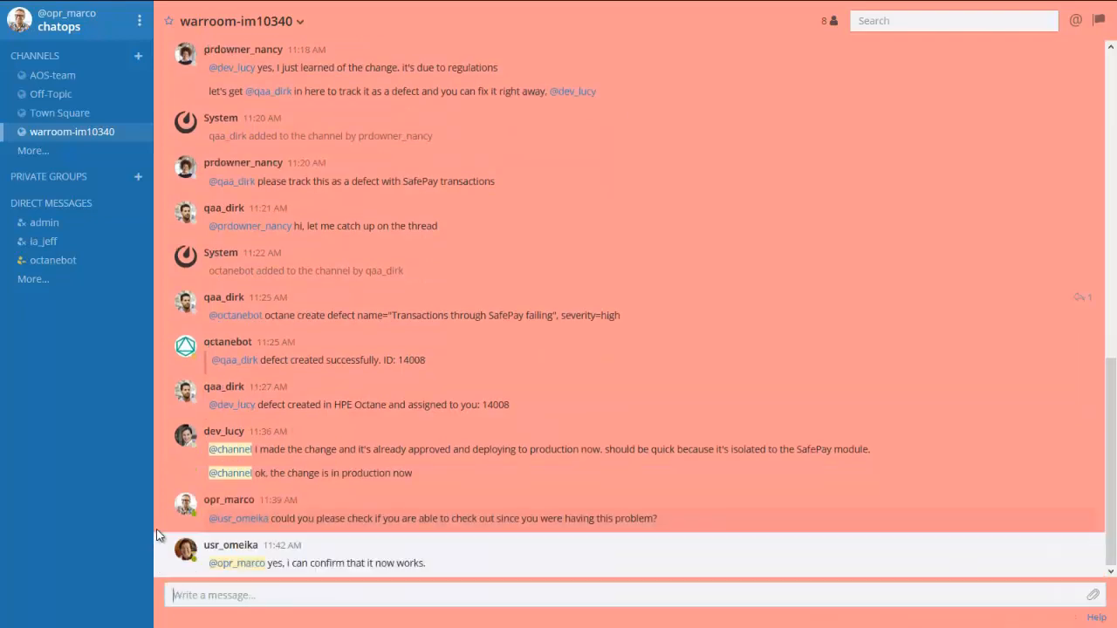
Step: Reply 'Great!' after the end user confirms SafePay checkout works
text(Great!)
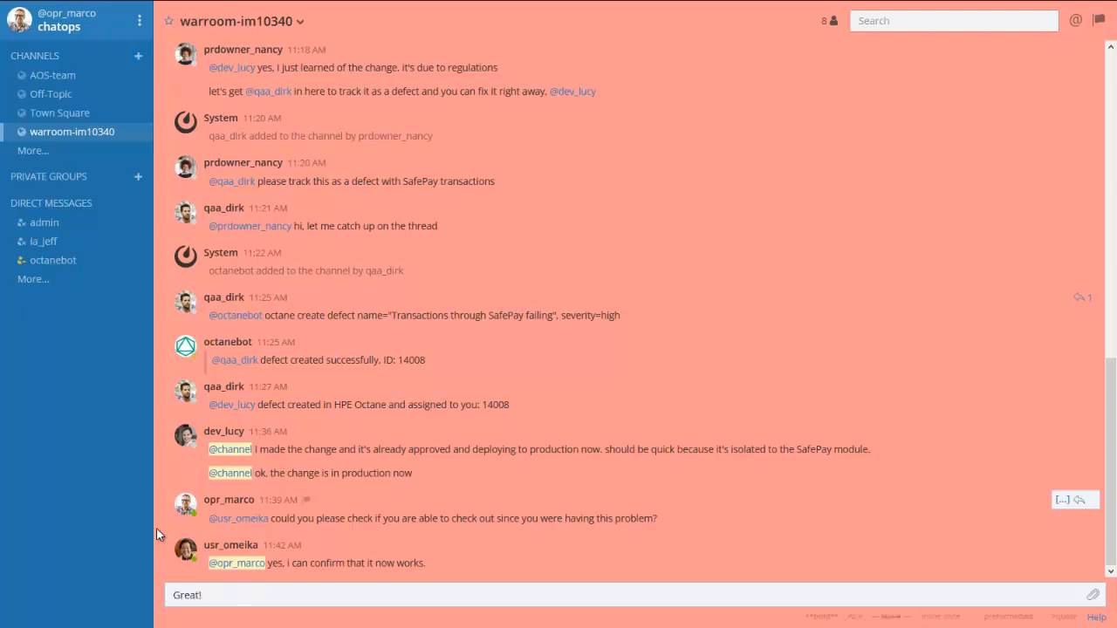
key(Return)
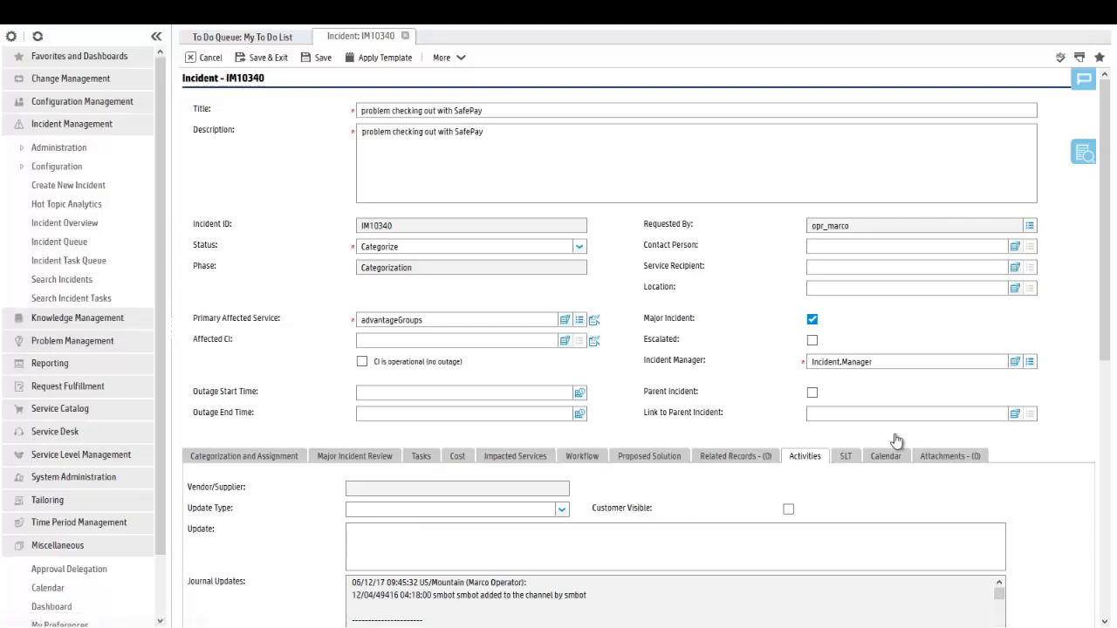
Step: Scroll incident IM10340 'problem checking out with SafePay' down to its Activities section
scroll(down, 3)
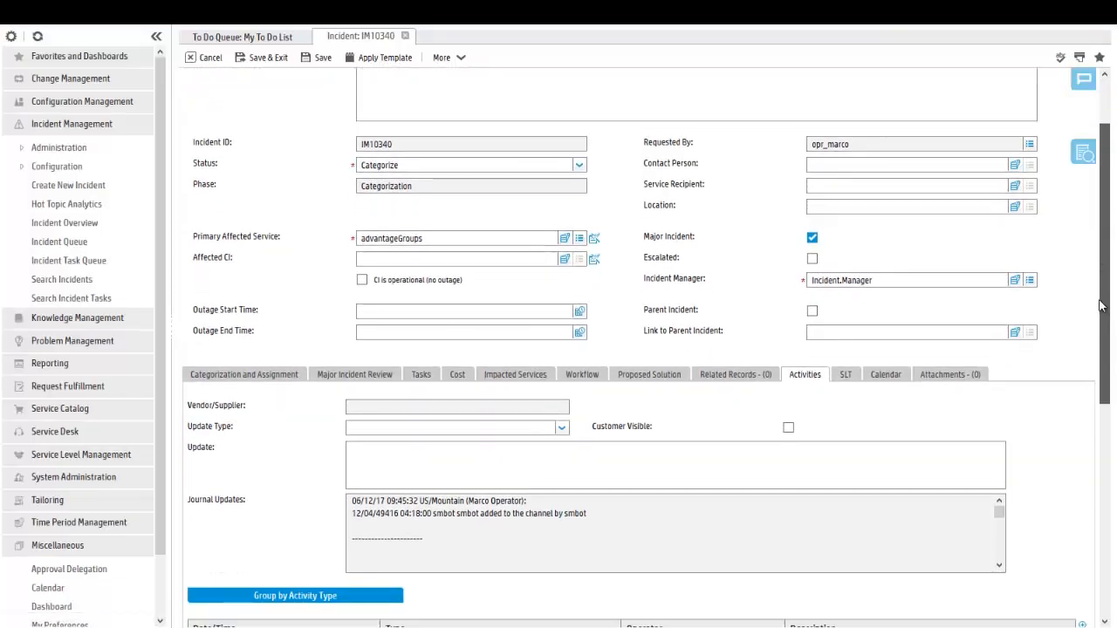
scroll(down, 3)
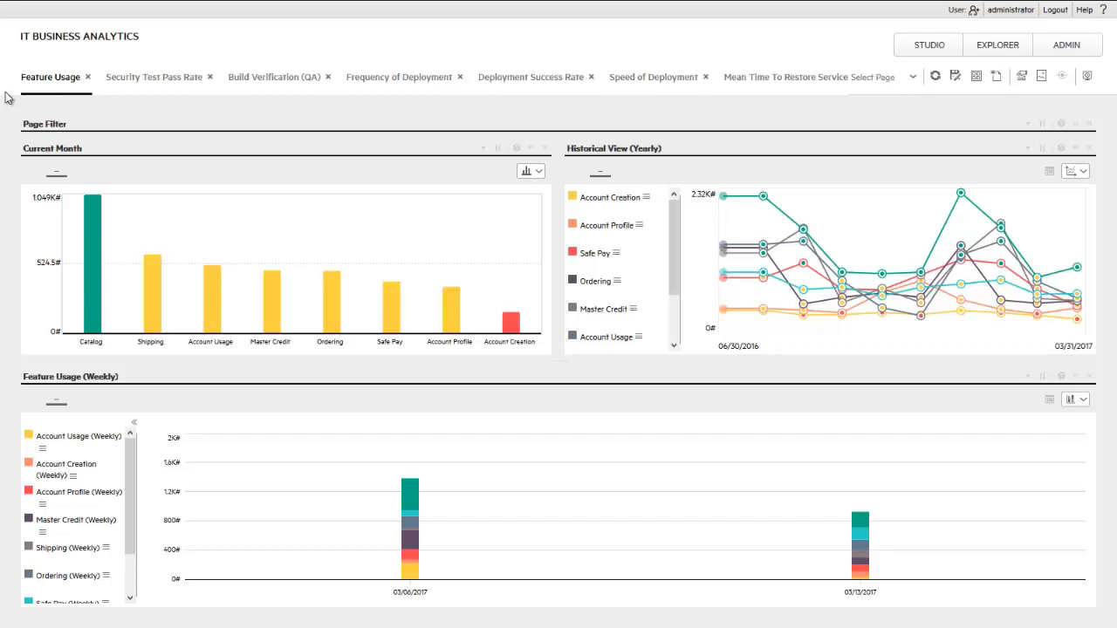
Step: Review the Security Test Pass Rate, Build Verification (QA), Frequency of Deployment and Deployment Success Rate dashboards
click(155, 77)
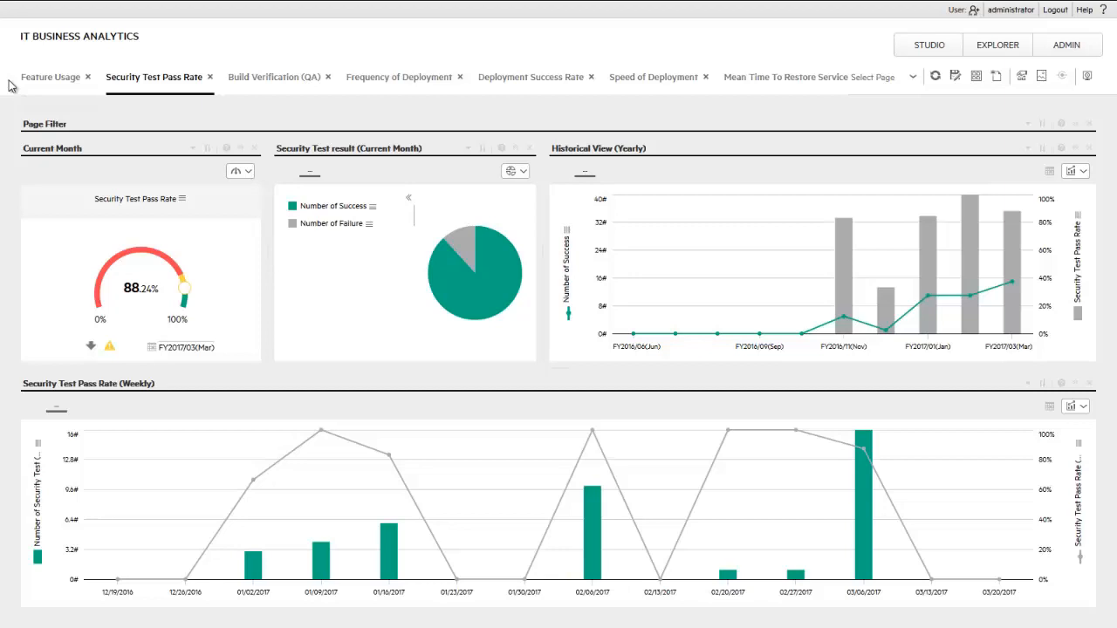
click(274, 77)
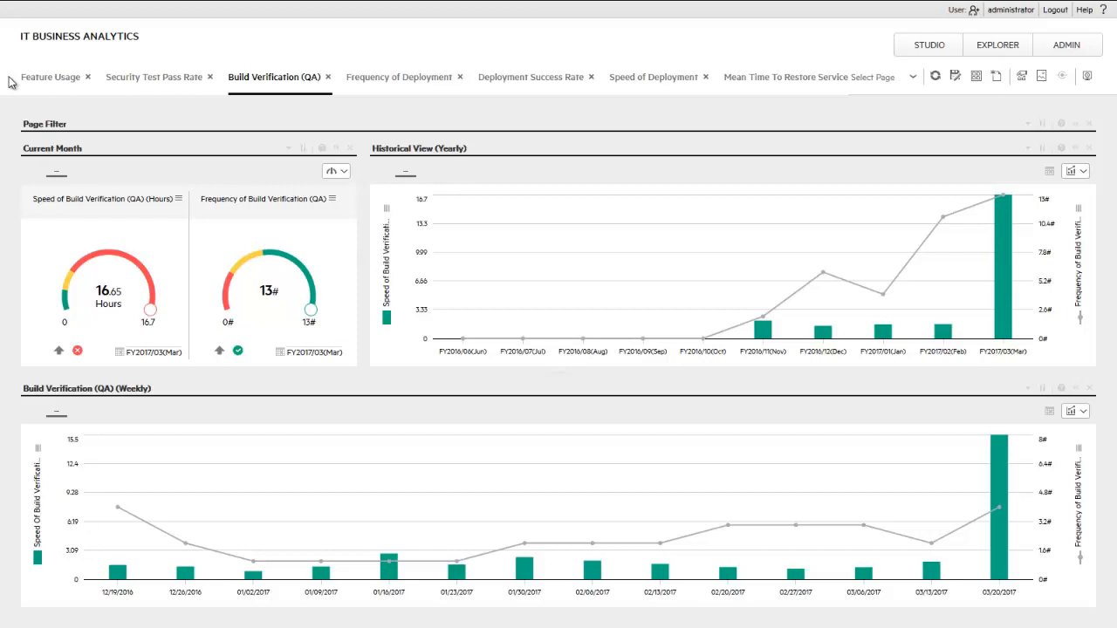
click(400, 77)
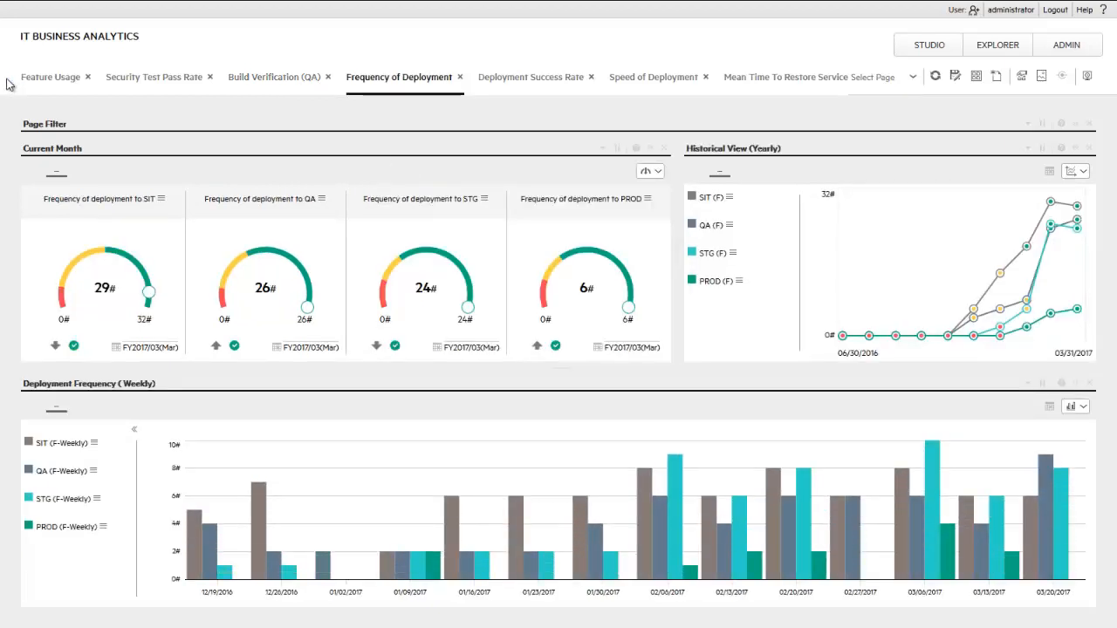
click(531, 77)
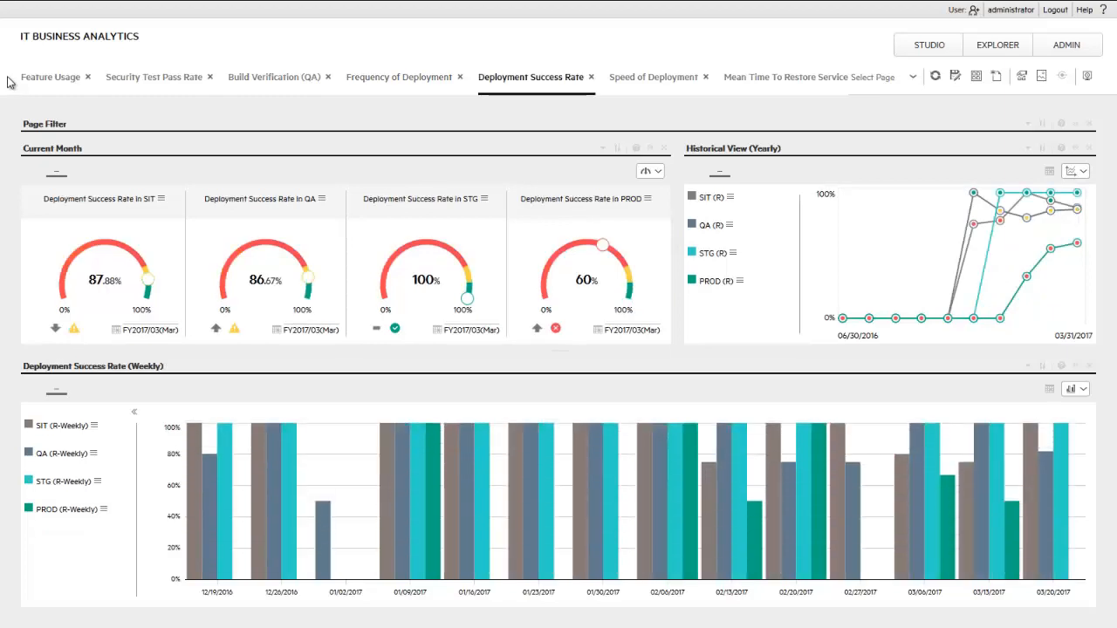